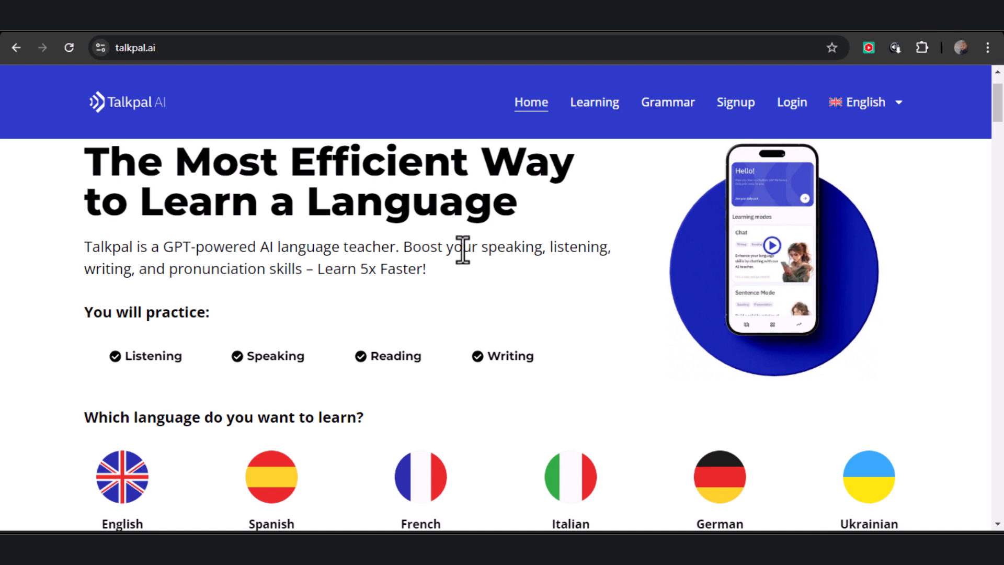
Choose French as the language to learn from the language list.
{"action": "scroll", "scroll_direction": "down", "scroll_amount": 3}
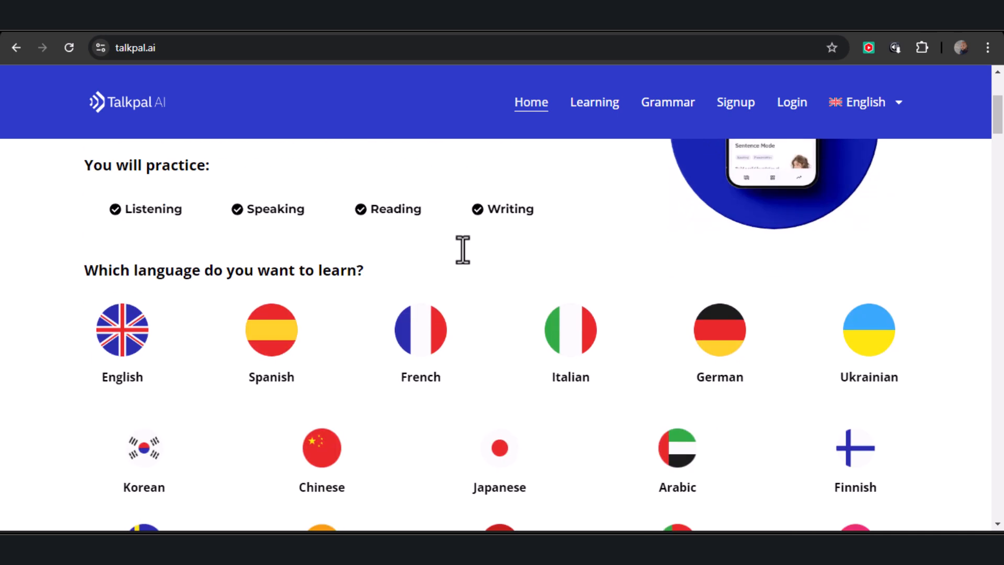
{"action": "scroll", "scroll_direction": "down", "scroll_amount": 3}
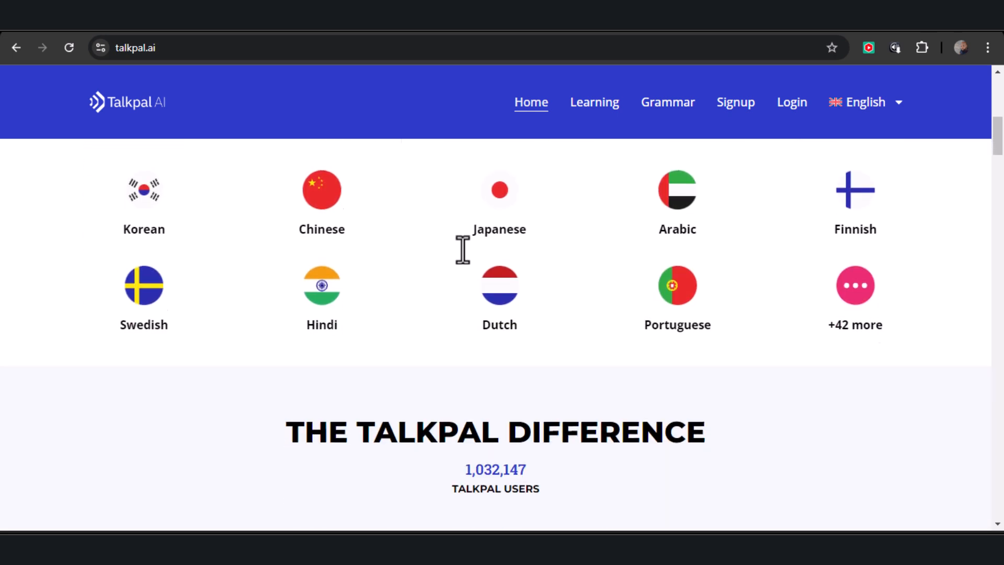
{"action": "scroll", "scroll_direction": "down", "scroll_amount": 3}
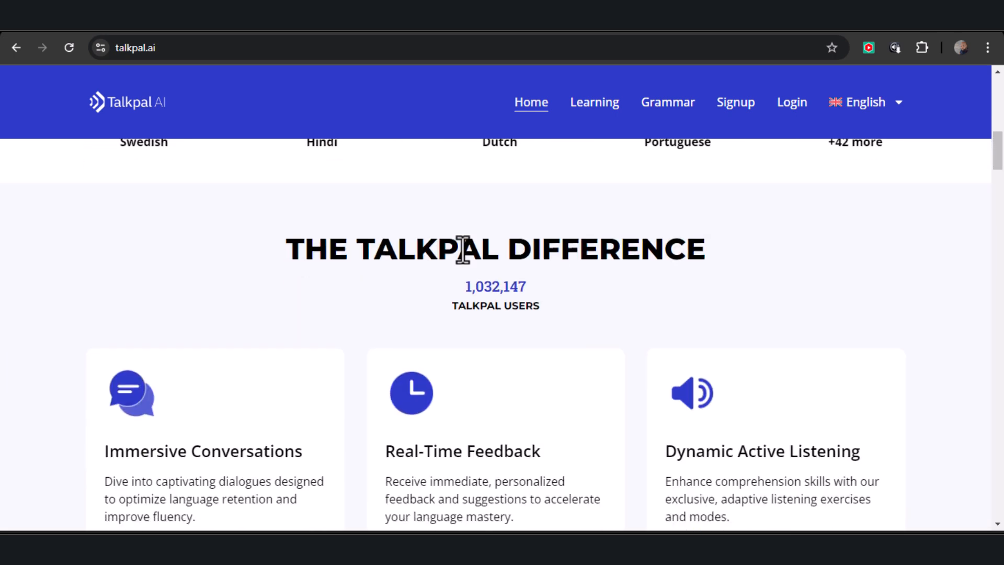
{"action": "scroll", "scroll_direction": "down", "scroll_amount": 3}
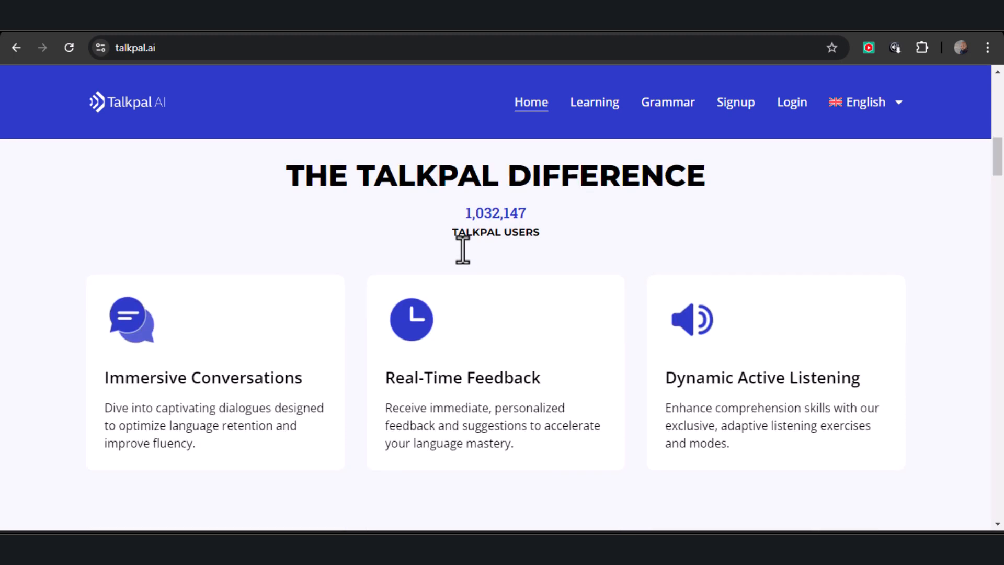
{"action": "scroll", "scroll_direction": "up", "scroll_amount": 3}
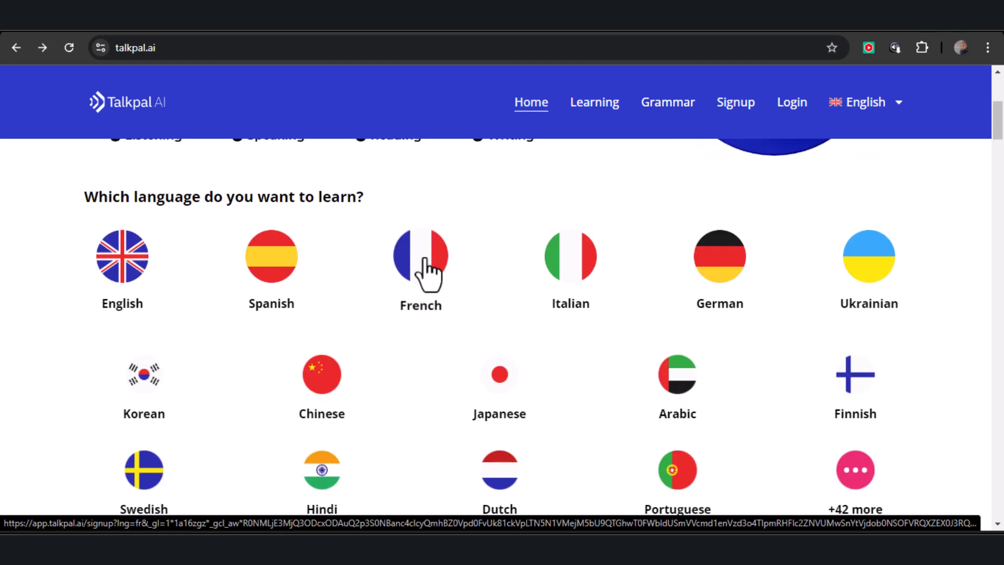
{"action": "left_click", "coordinate": [420, 257]}
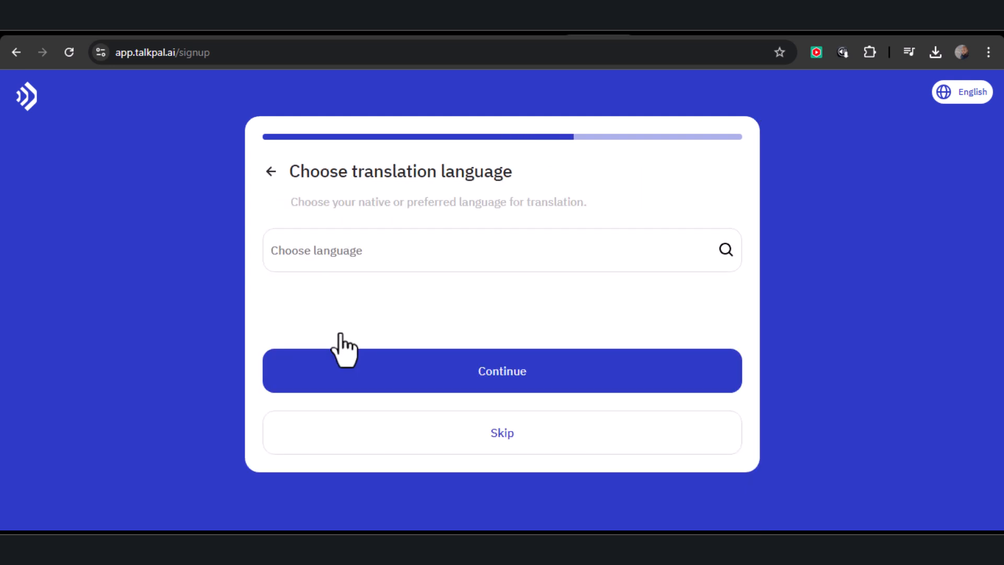
{"action": "mouse_move", "coordinate": [432, 201]}
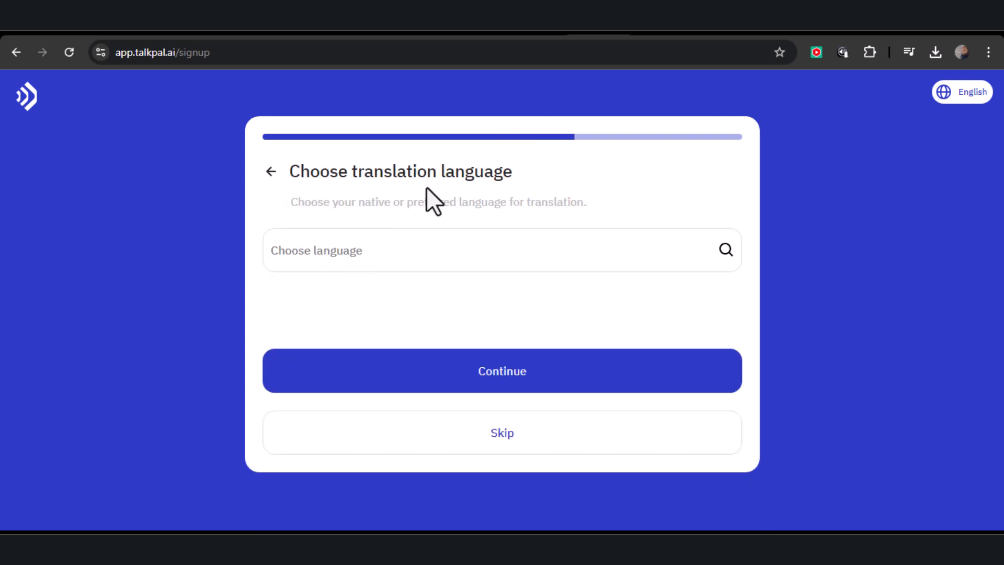
Set English as the translation language by searching 'en' and continue to sign-in.
{"action": "left_click", "coordinate": [501, 250]}
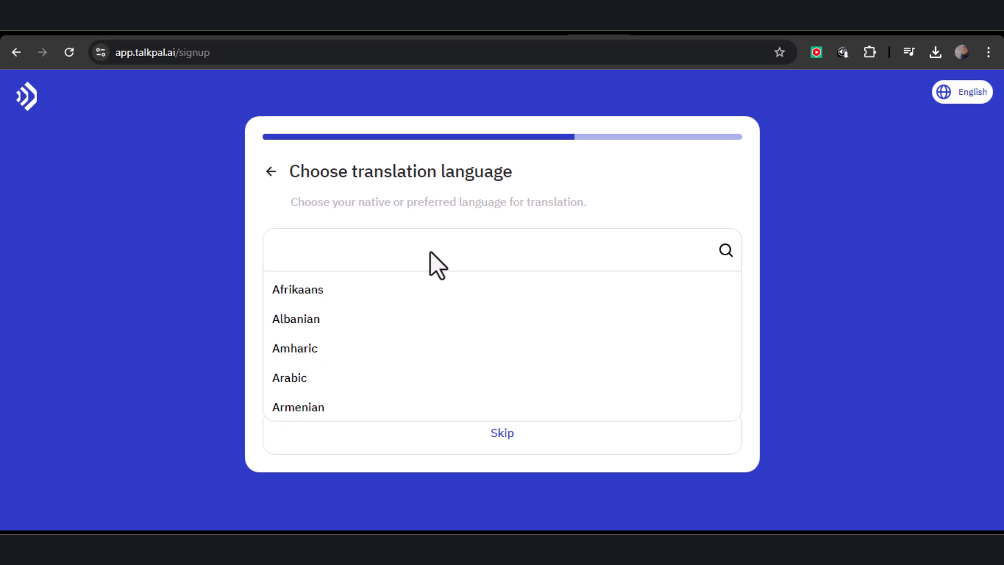
{"action": "type", "text": "en"}
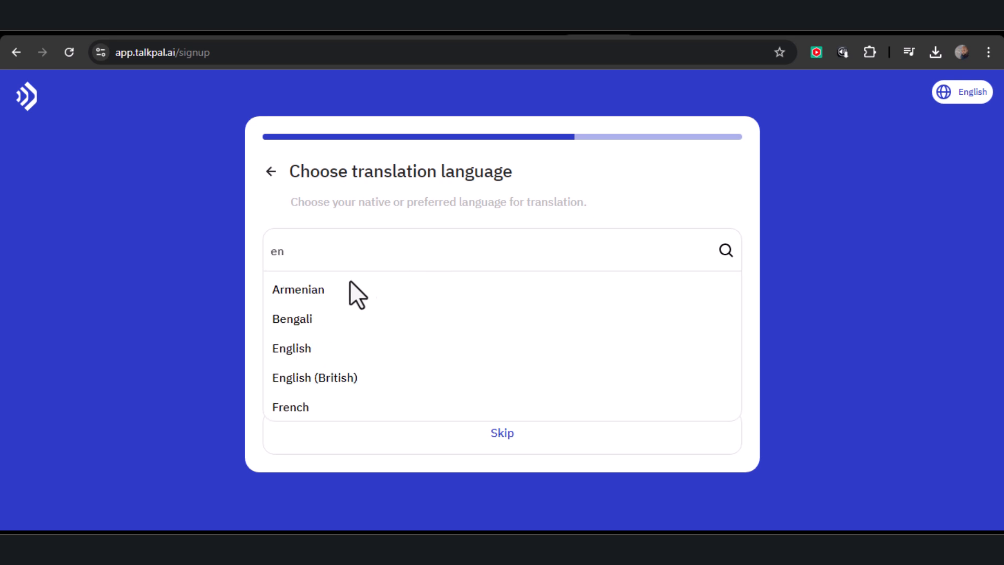
{"action": "left_click", "coordinate": [291, 347]}
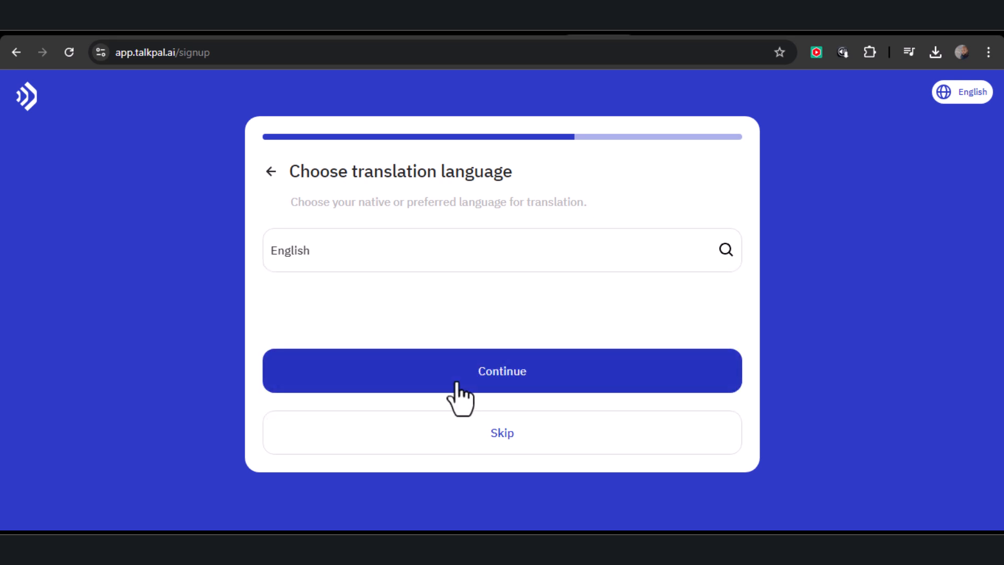
{"action": "left_click", "coordinate": [501, 370]}
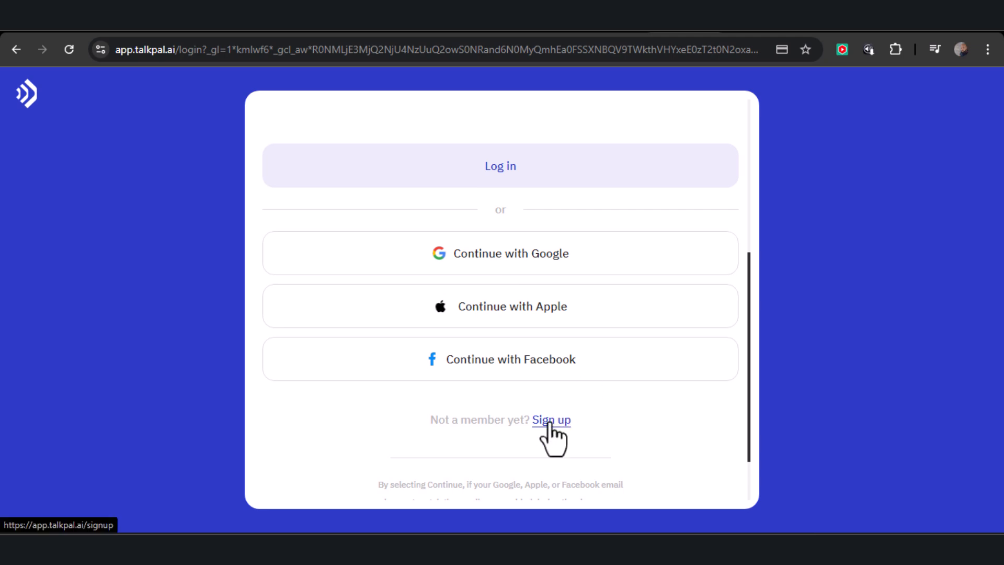
{"action": "mouse_move", "coordinate": [514, 269]}
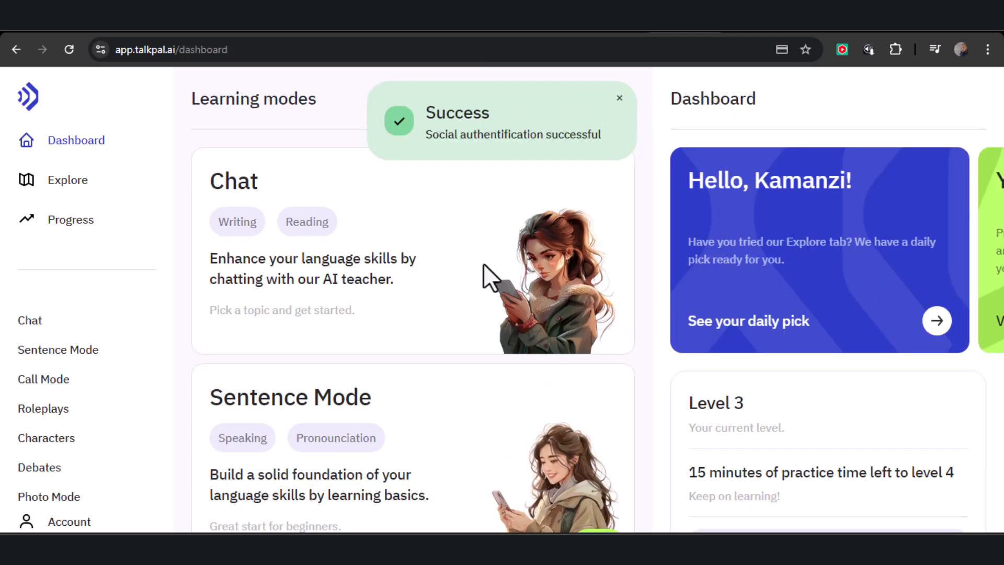
{"action": "mouse_move", "coordinate": [349, 281]}
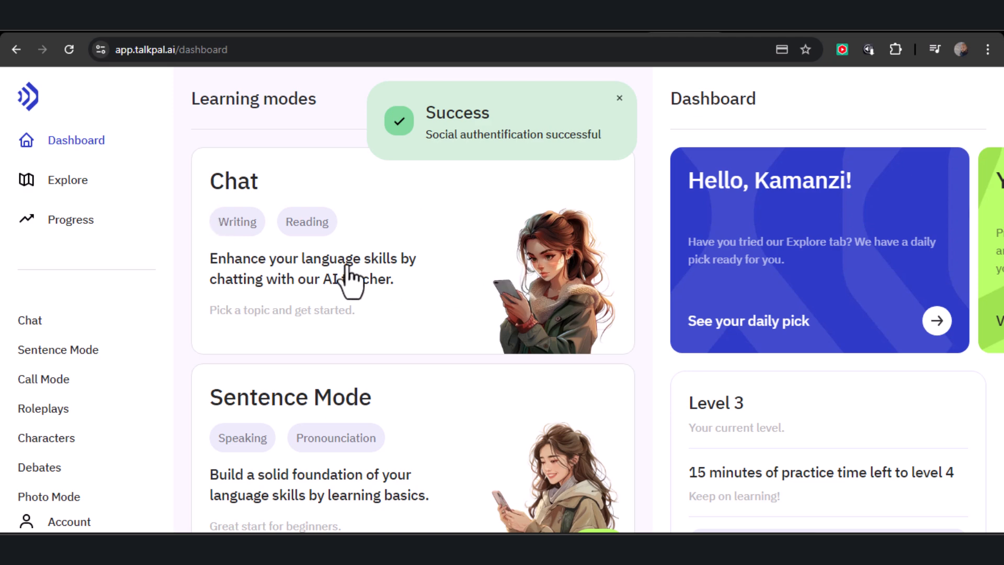
{"action": "scroll", "scroll_direction": "down", "scroll_amount": 3}
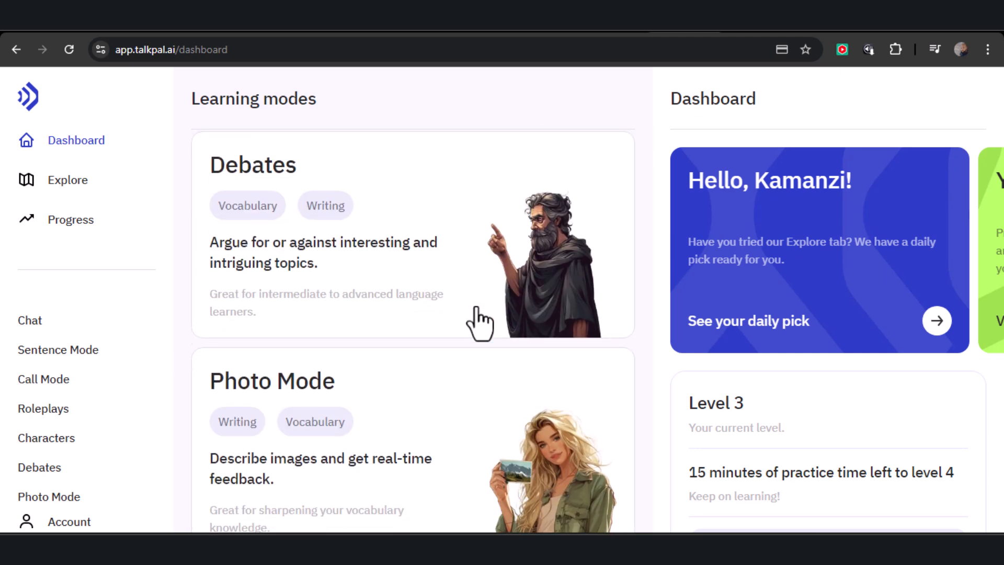
{"action": "scroll", "scroll_direction": "down", "scroll_amount": 3}
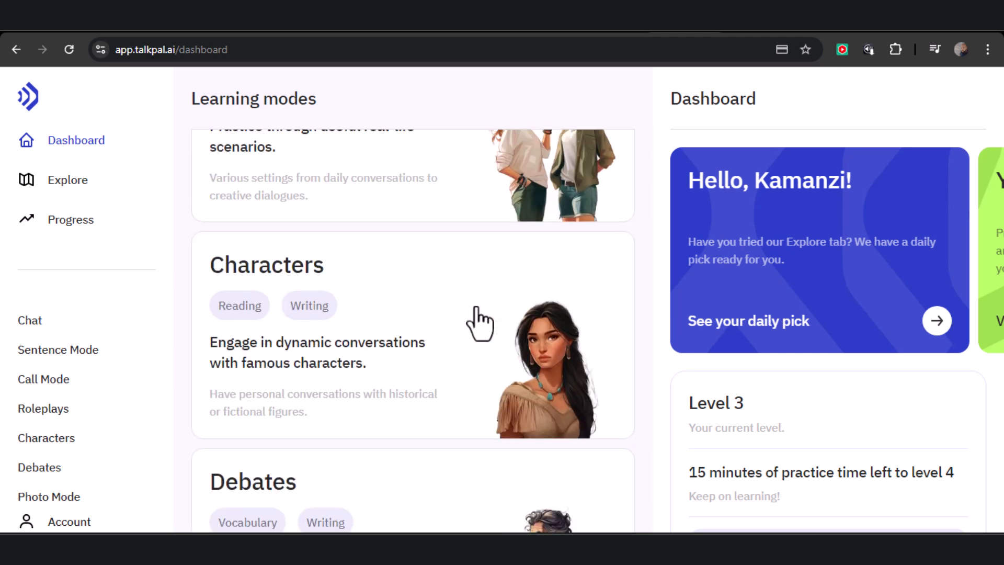
{"action": "scroll", "scroll_direction": "up", "scroll_amount": 3}
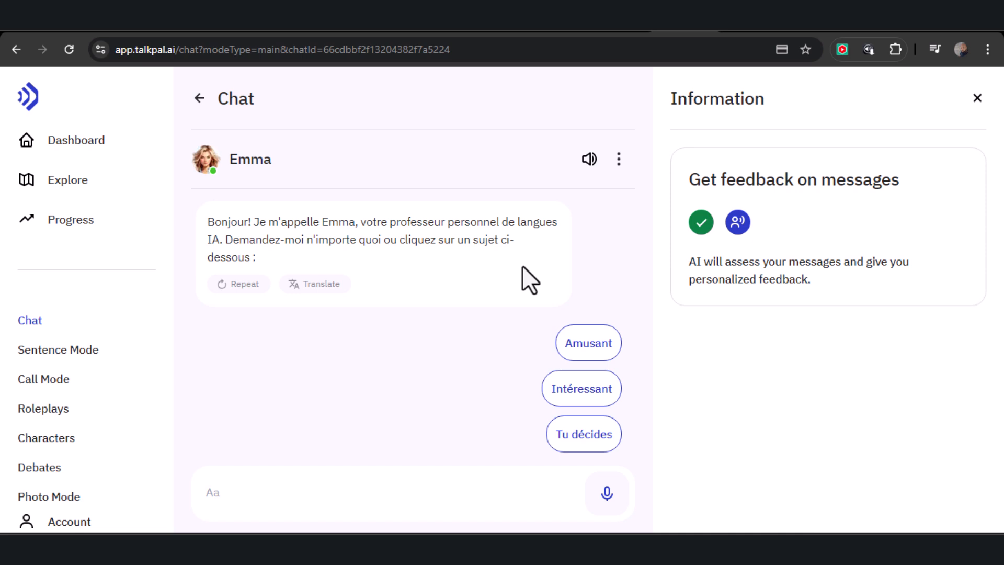
{"action": "mouse_move", "coordinate": [409, 83]}
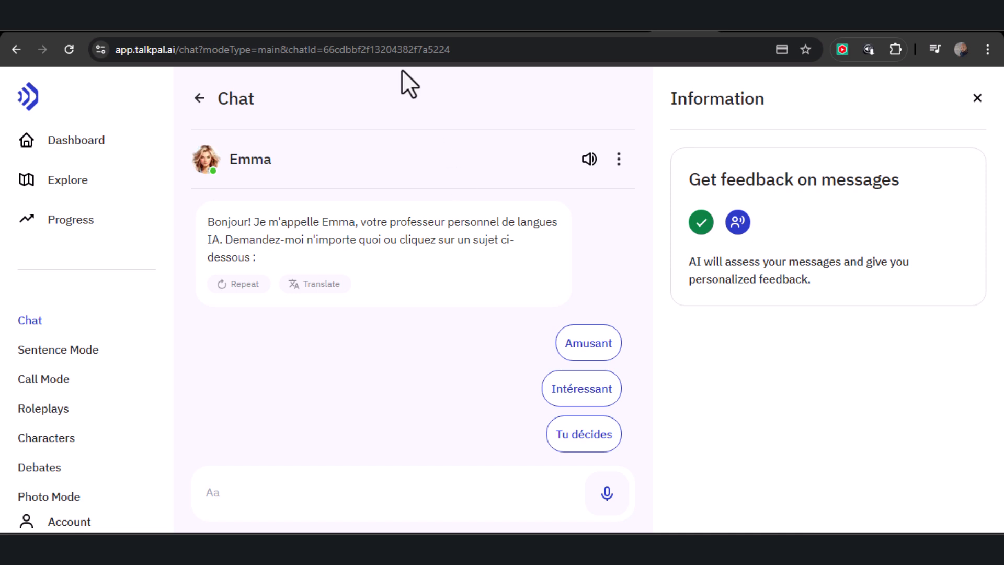
{"action": "mouse_move", "coordinate": [415, 106]}
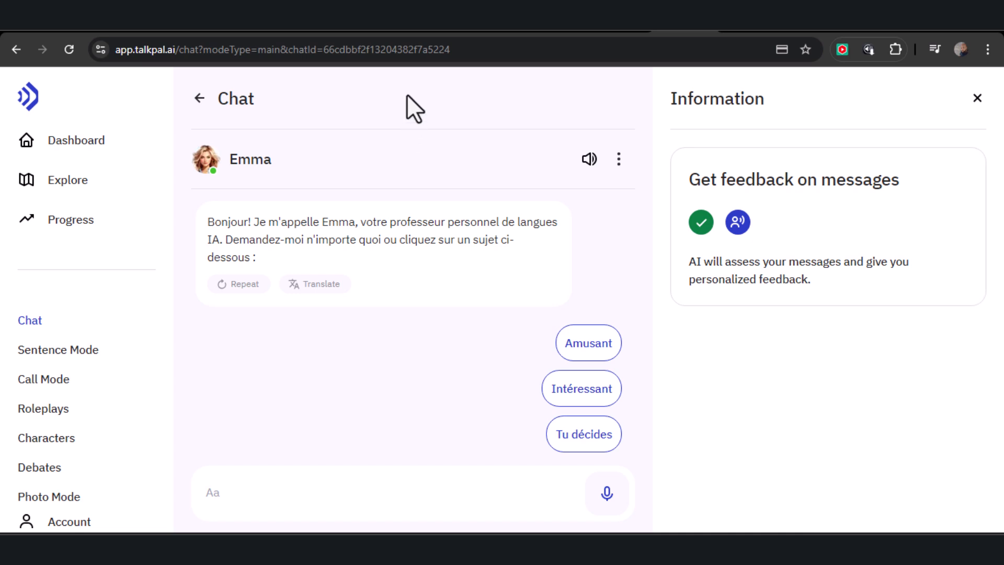
Send the typed greeting 'hello how are you?' and translate Emma's French reply to English.
{"action": "type", "text": "hello how"}
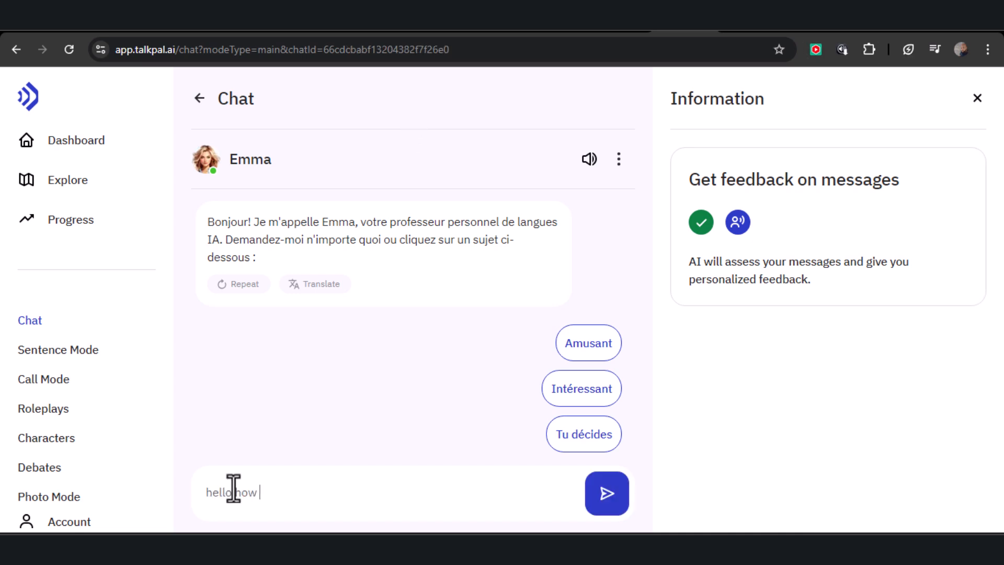
{"action": "type", "text": "are you?"}
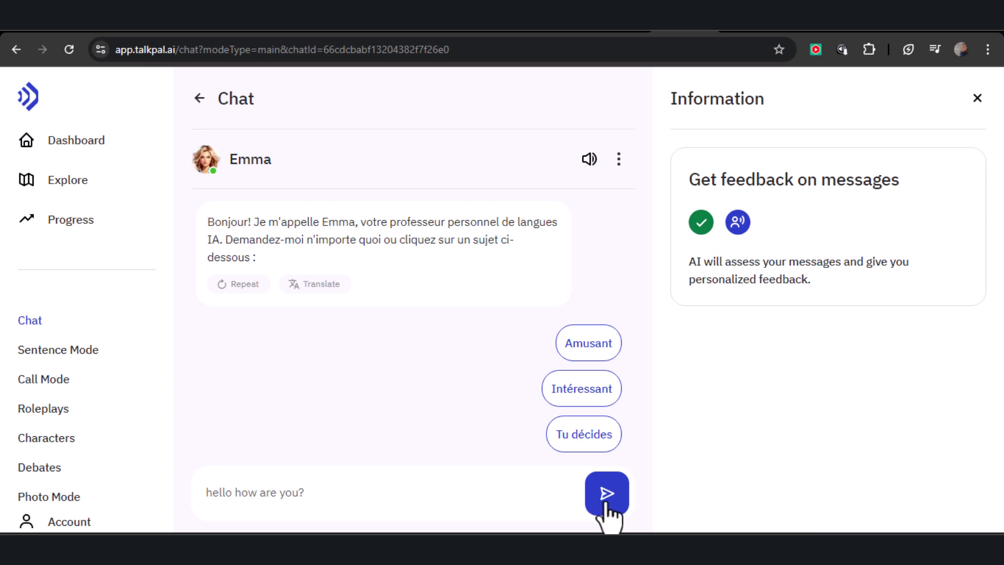
{"action": "left_click", "coordinate": [605, 492]}
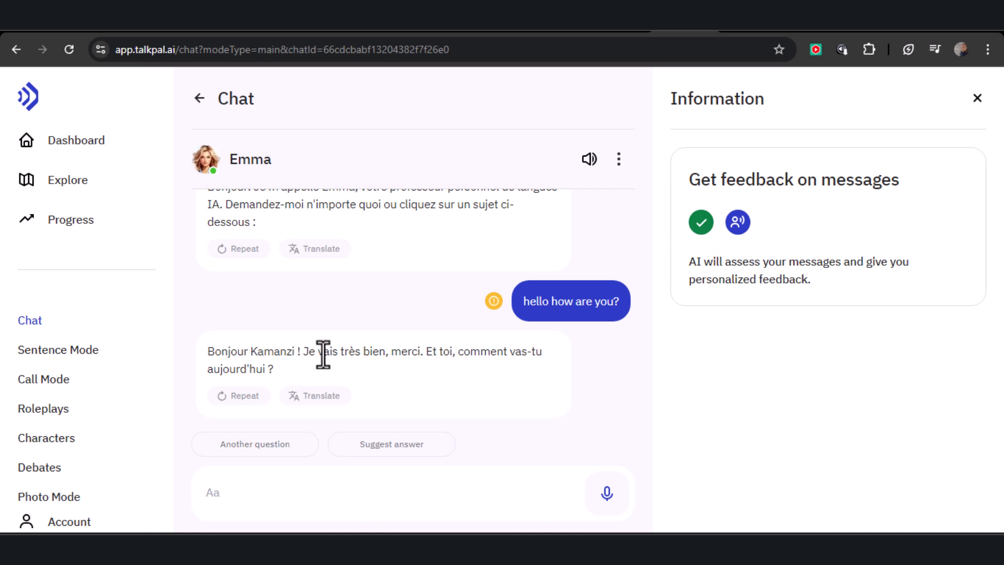
{"action": "mouse_move", "coordinate": [606, 371]}
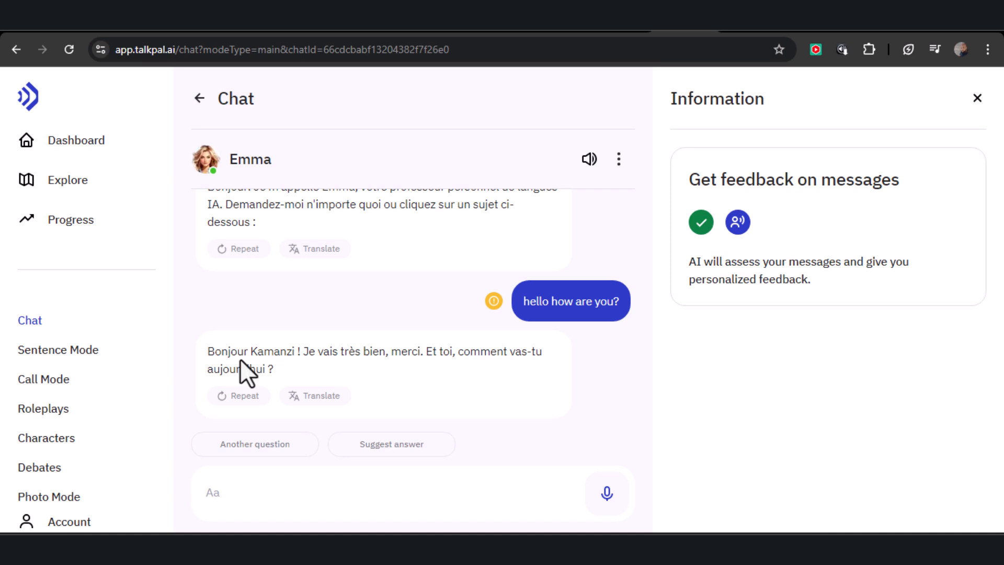
{"action": "mouse_move", "coordinate": [355, 384]}
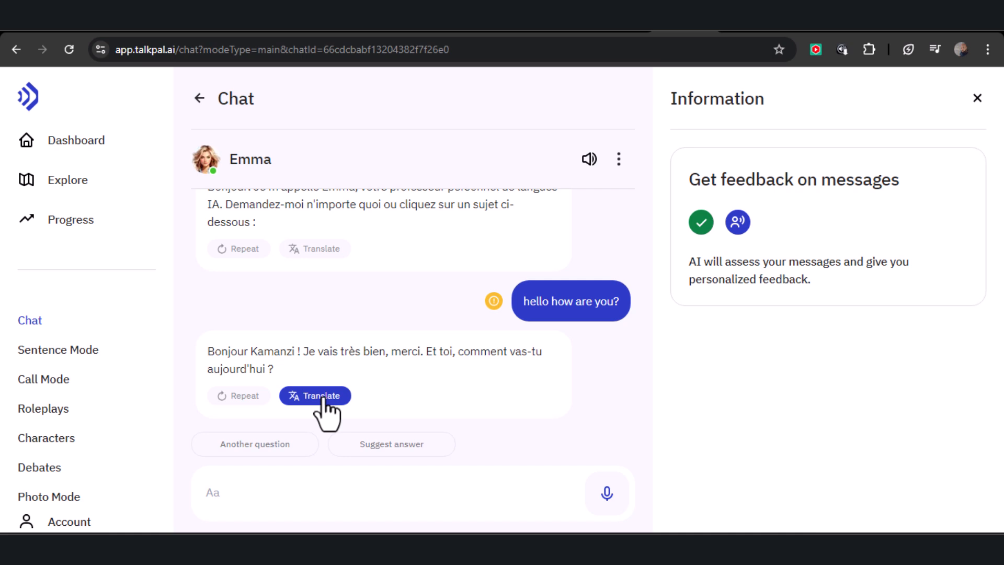
{"action": "left_click", "coordinate": [314, 395]}
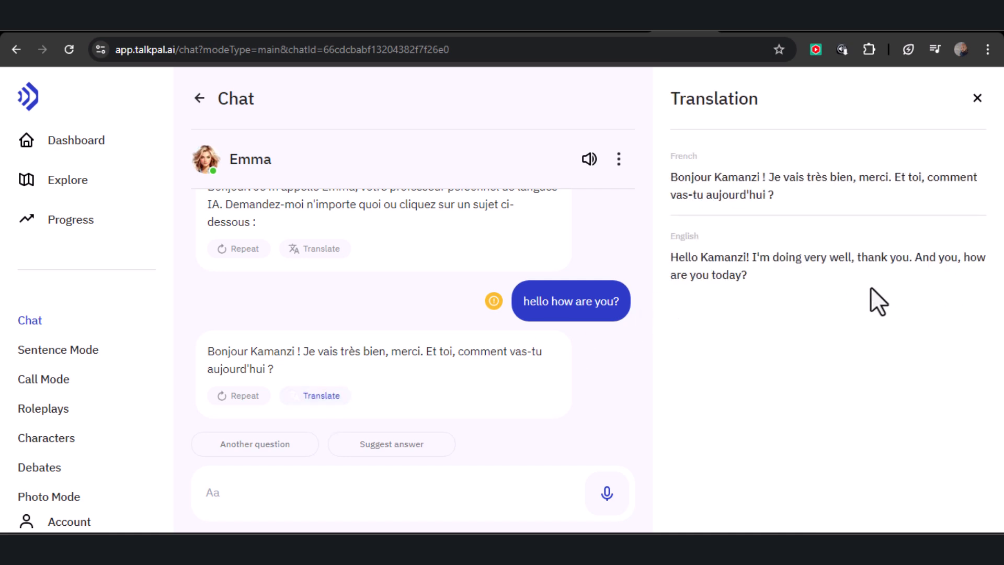
Send a recorded spoken message, translate Emma's new reply, and go to Sentence Mode.
{"action": "left_click", "coordinate": [606, 492]}
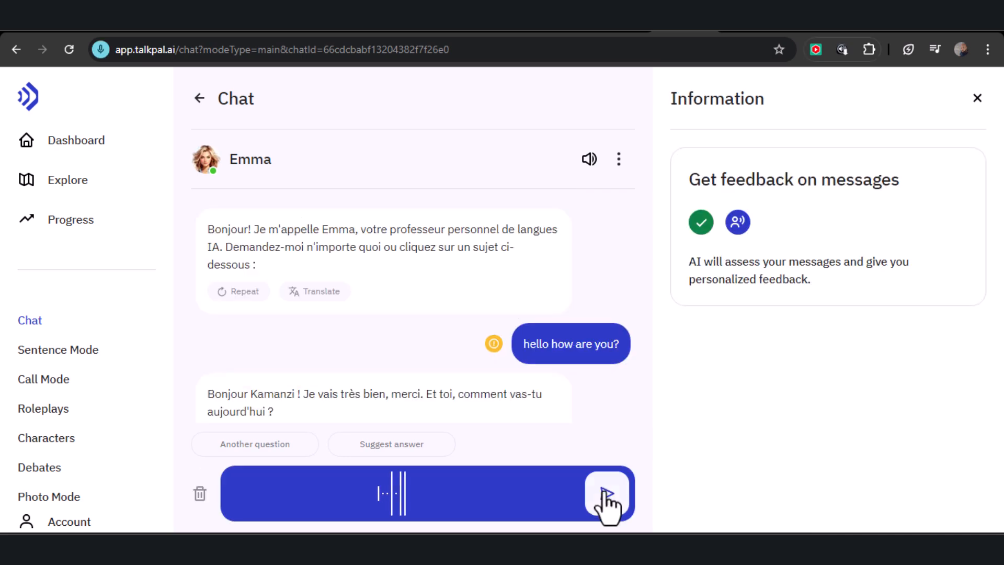
{"action": "left_click", "coordinate": [607, 492]}
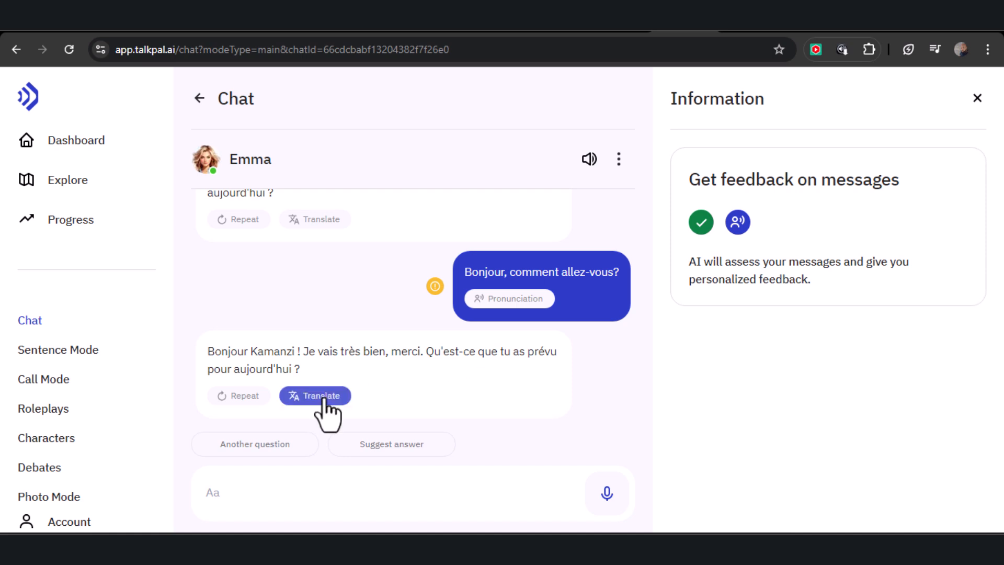
{"action": "left_click", "coordinate": [315, 396]}
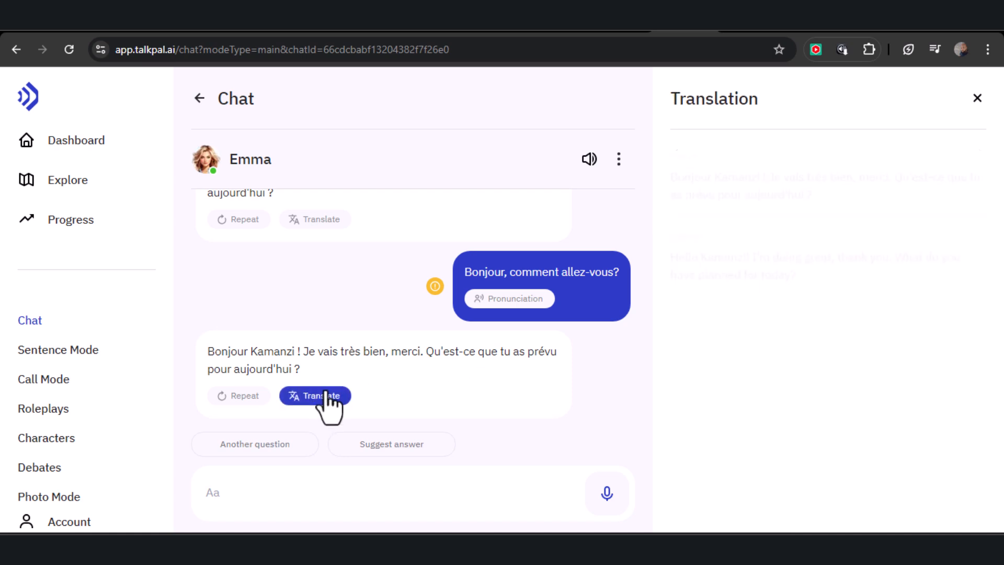
{"action": "left_click", "coordinate": [59, 349]}
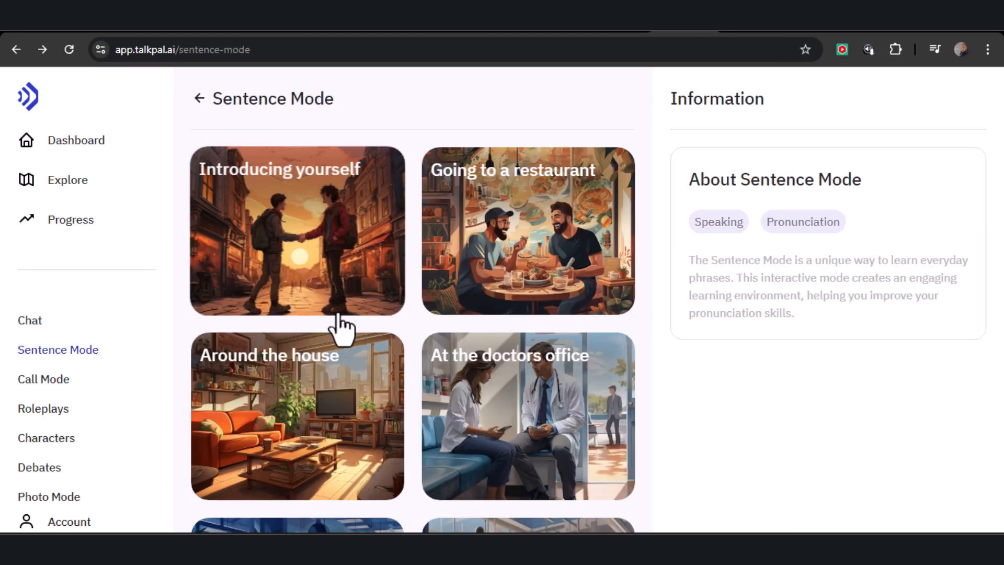
Start the 'Introducing yourself' Sentence Mode lesson.
{"action": "scroll", "scroll_direction": "down", "scroll_amount": 3}
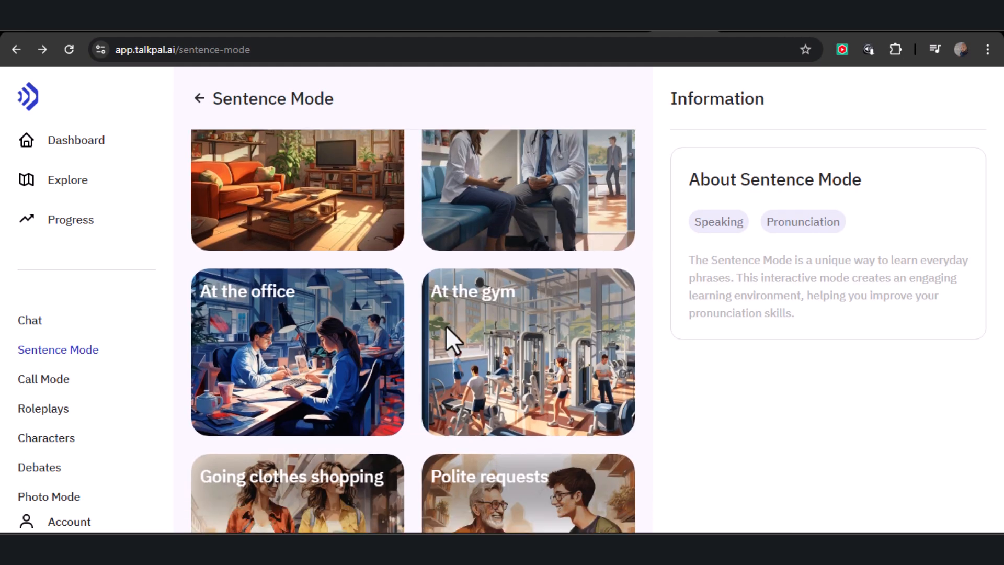
{"action": "scroll", "scroll_direction": "down", "scroll_amount": 3}
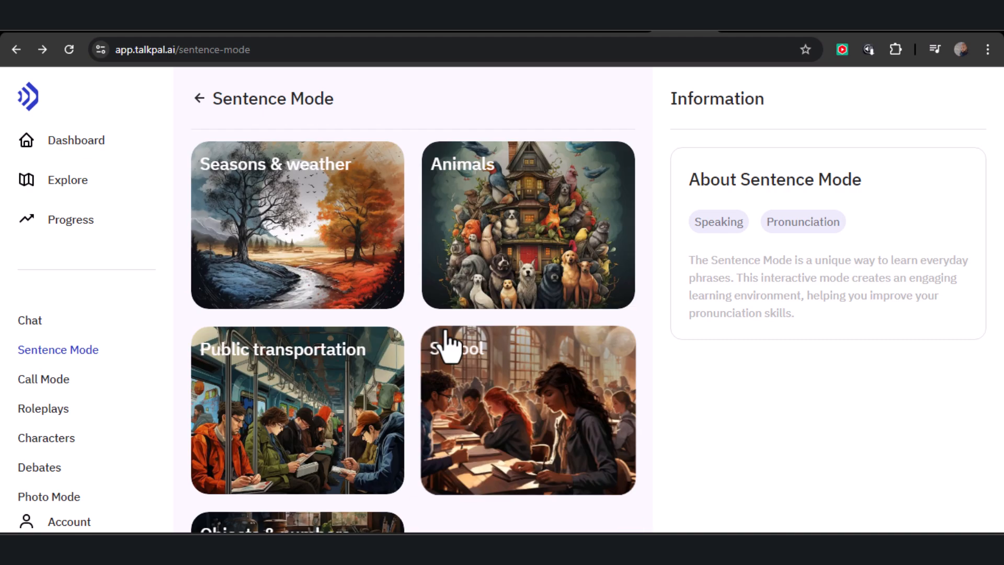
{"action": "scroll", "scroll_direction": "down", "scroll_amount": 3}
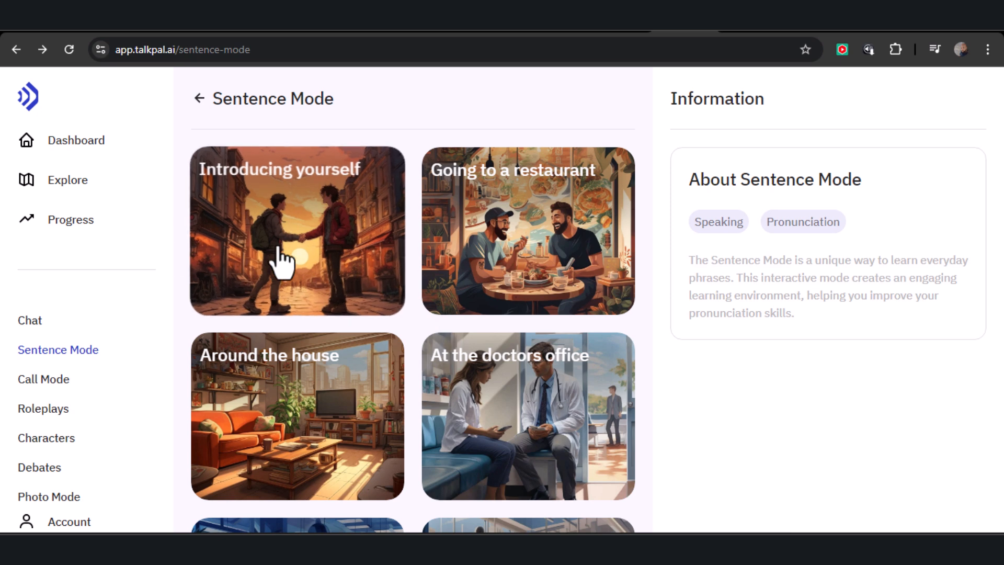
{"action": "left_click", "coordinate": [296, 231]}
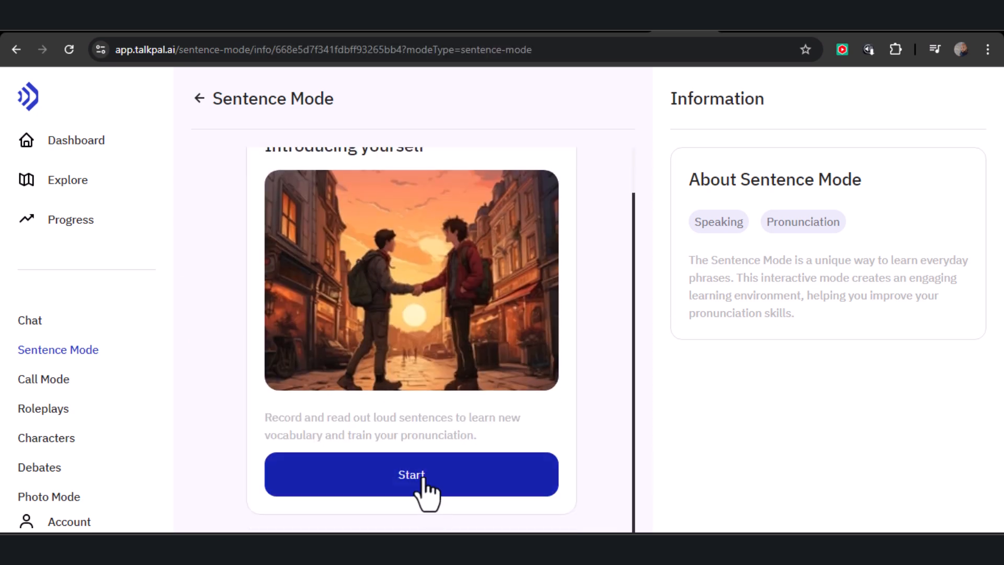
{"action": "left_click", "coordinate": [411, 474]}
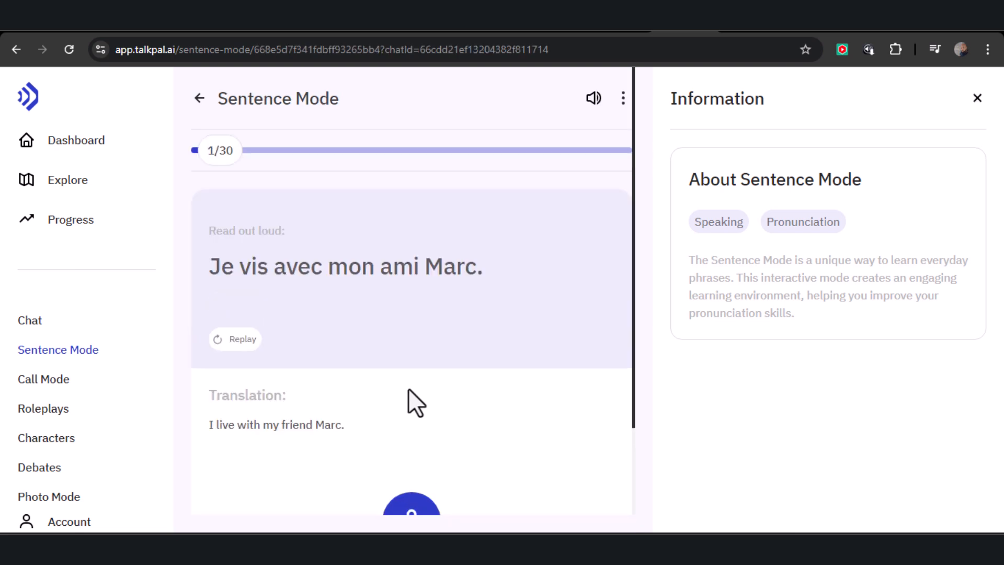
Record reading 'Je vis avec mon ami Marc.' aloud and submit it for checking.
{"action": "scroll", "scroll_direction": "down", "scroll_amount": 3}
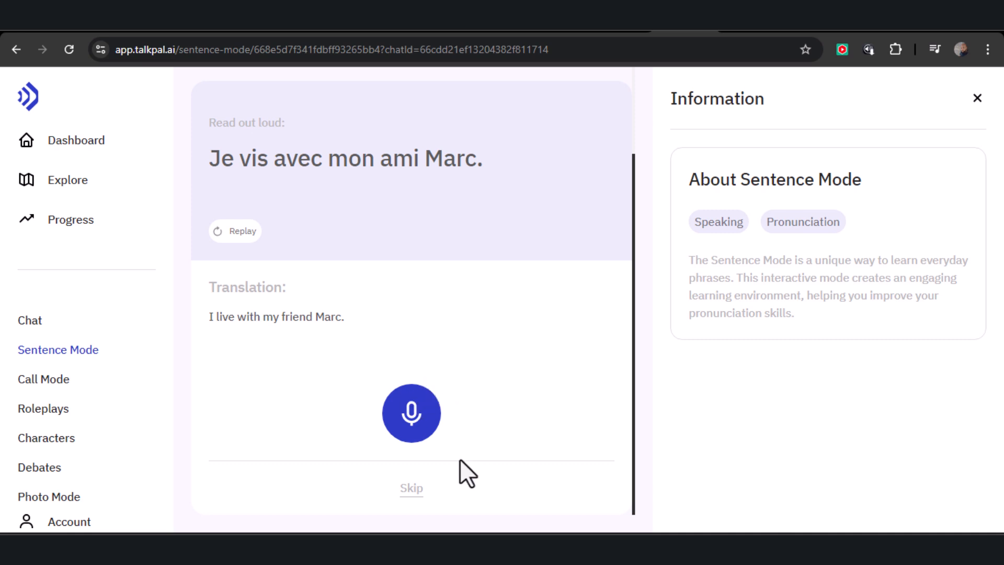
{"action": "left_click", "coordinate": [411, 413]}
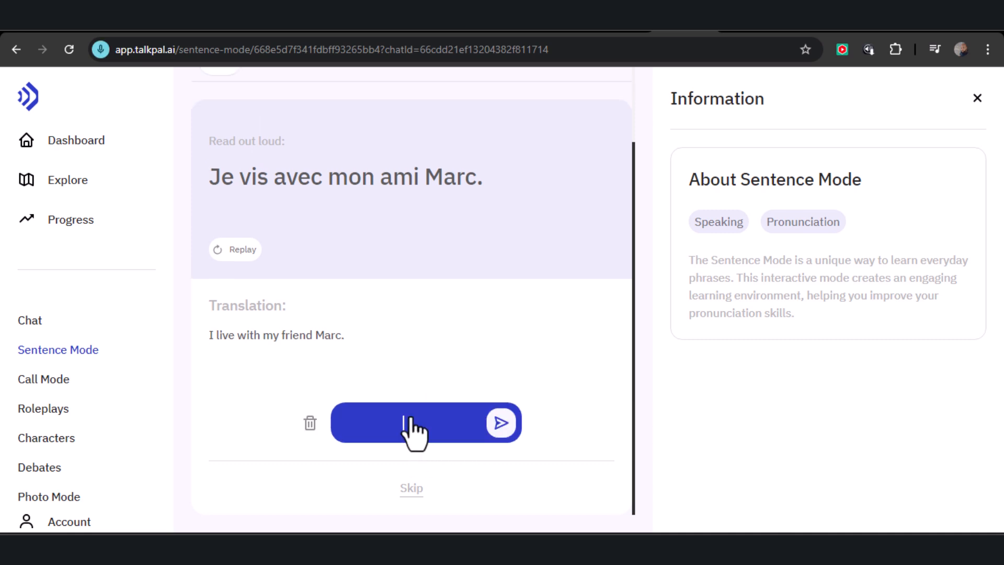
{"action": "left_click", "coordinate": [426, 423]}
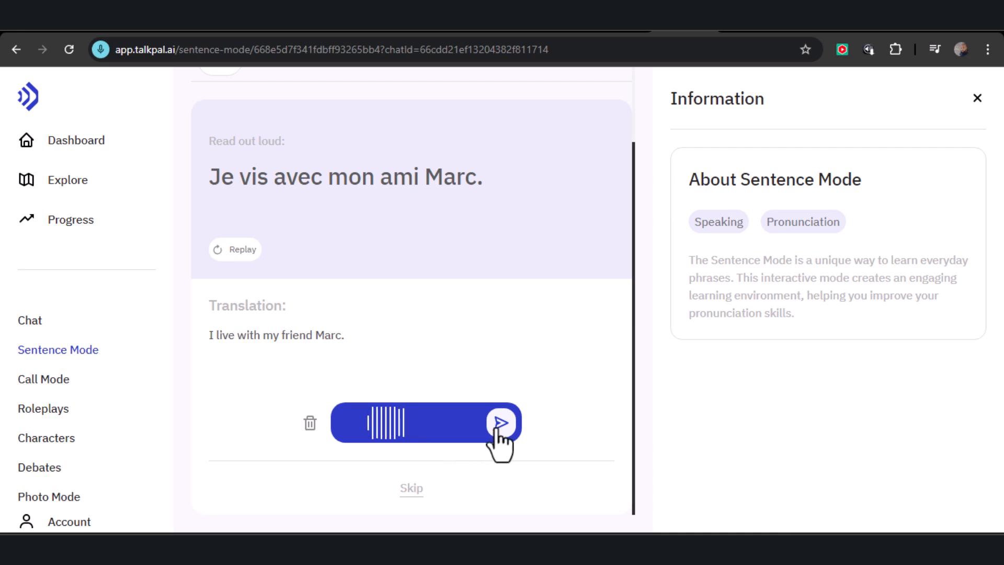
{"action": "left_click", "coordinate": [501, 421]}
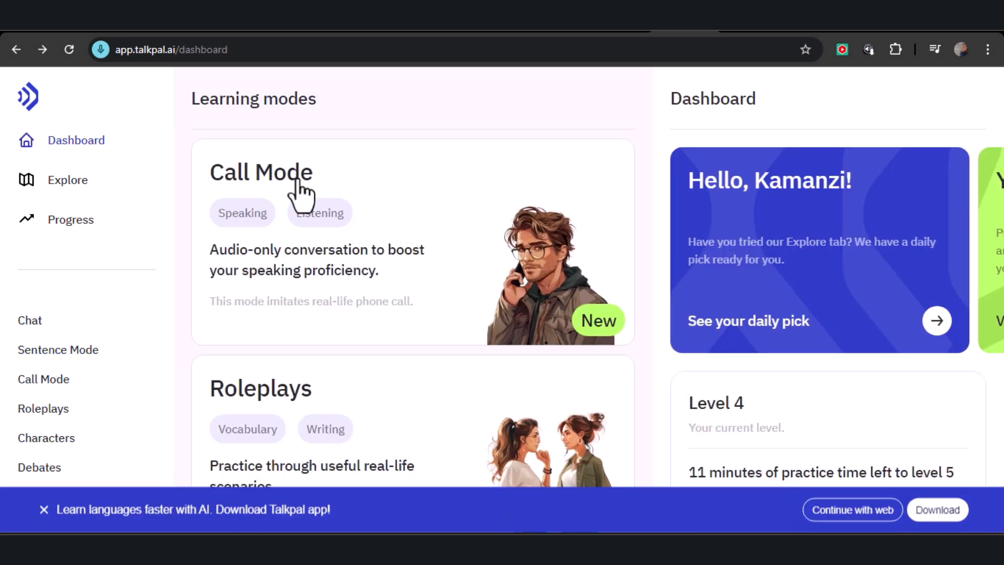
Start a Call Mode call with Emma, translate her greeting to English, and send a spoken reply.
{"action": "left_click", "coordinate": [261, 171]}
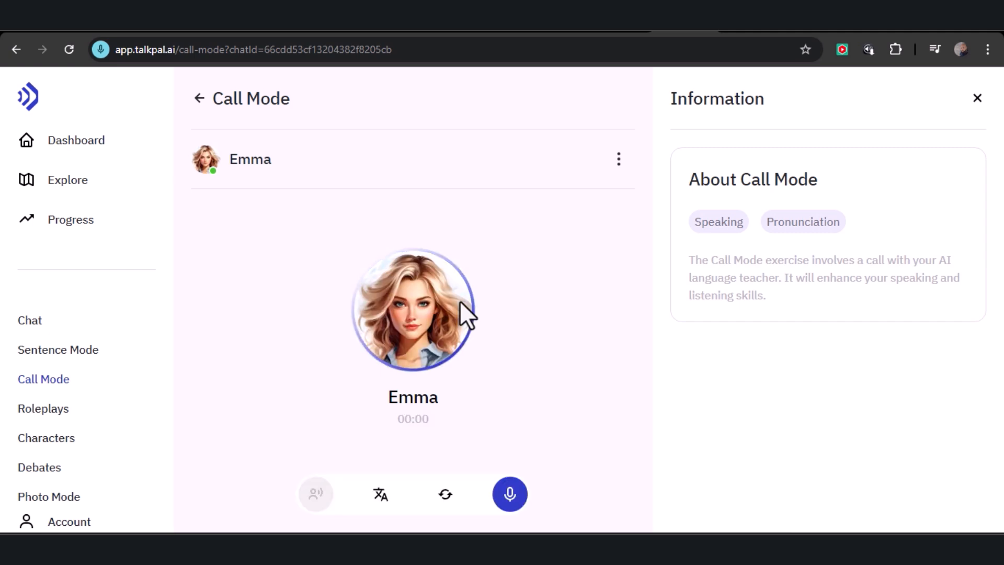
{"action": "mouse_move", "coordinate": [460, 376]}
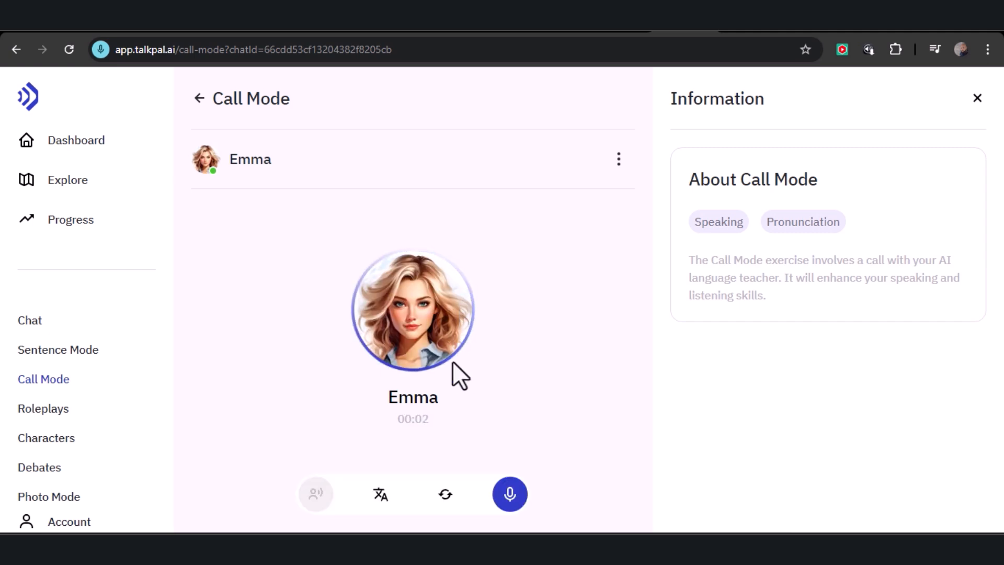
{"action": "mouse_move", "coordinate": [456, 434]}
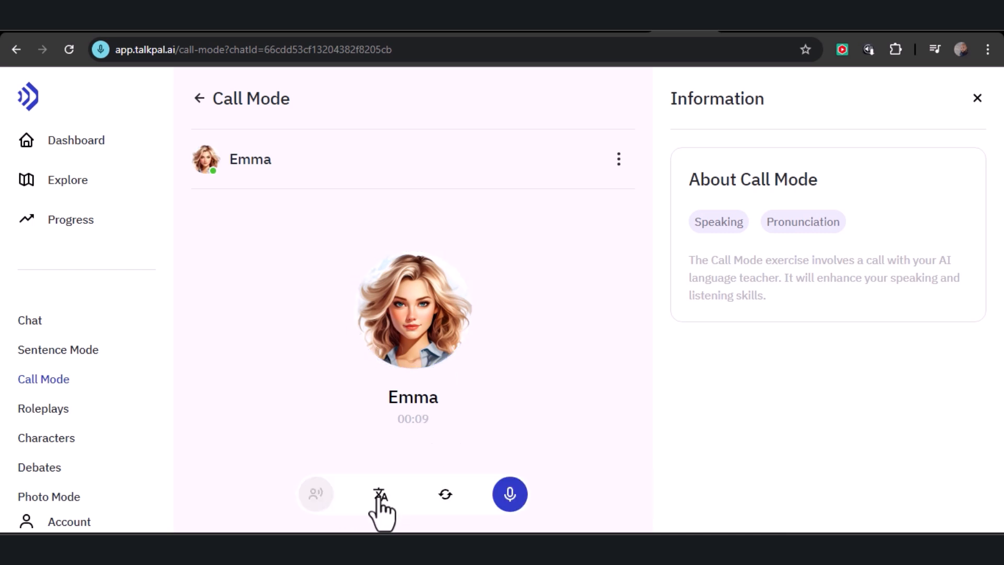
{"action": "left_click", "coordinate": [381, 494]}
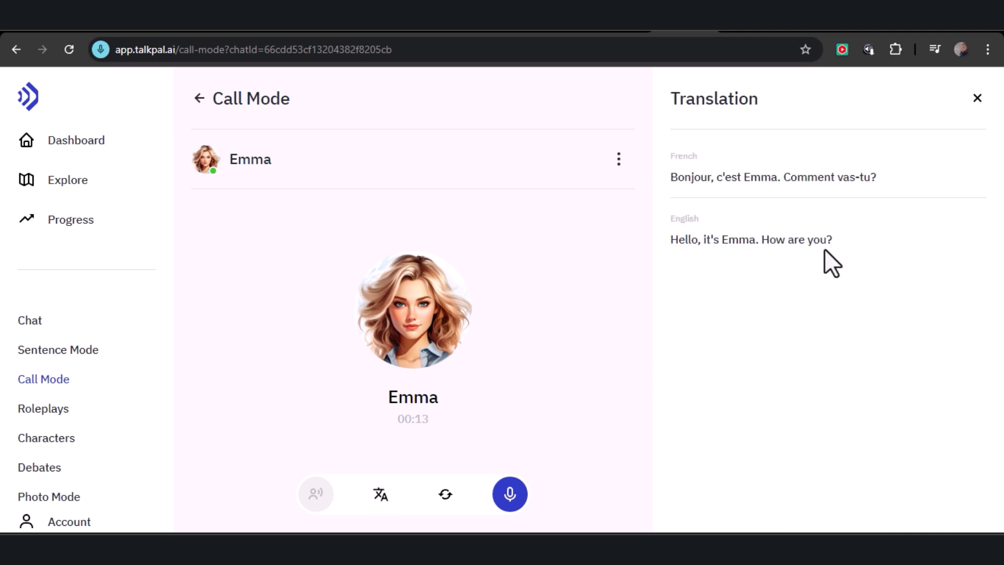
{"action": "left_click", "coordinate": [510, 494]}
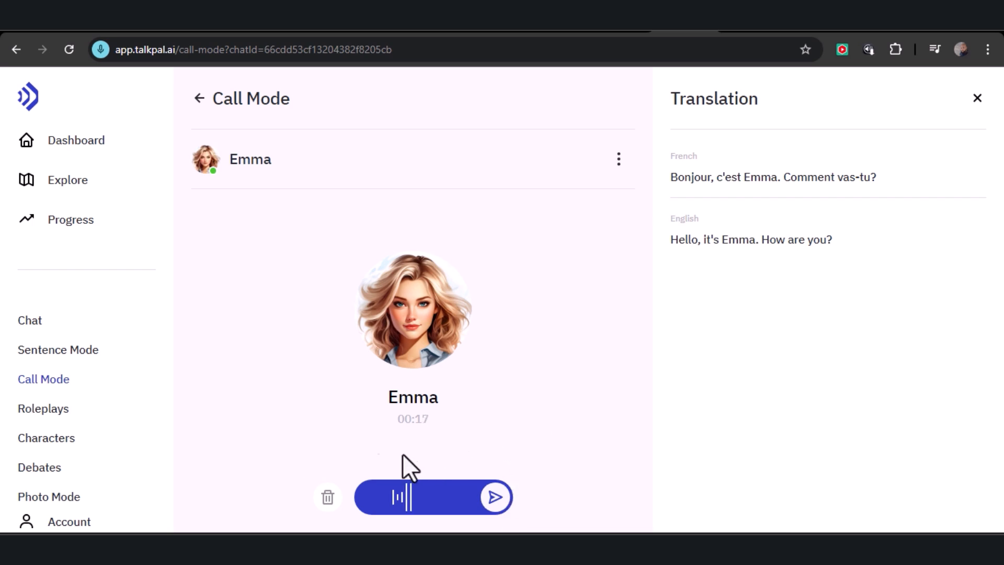
{"action": "left_click", "coordinate": [495, 497]}
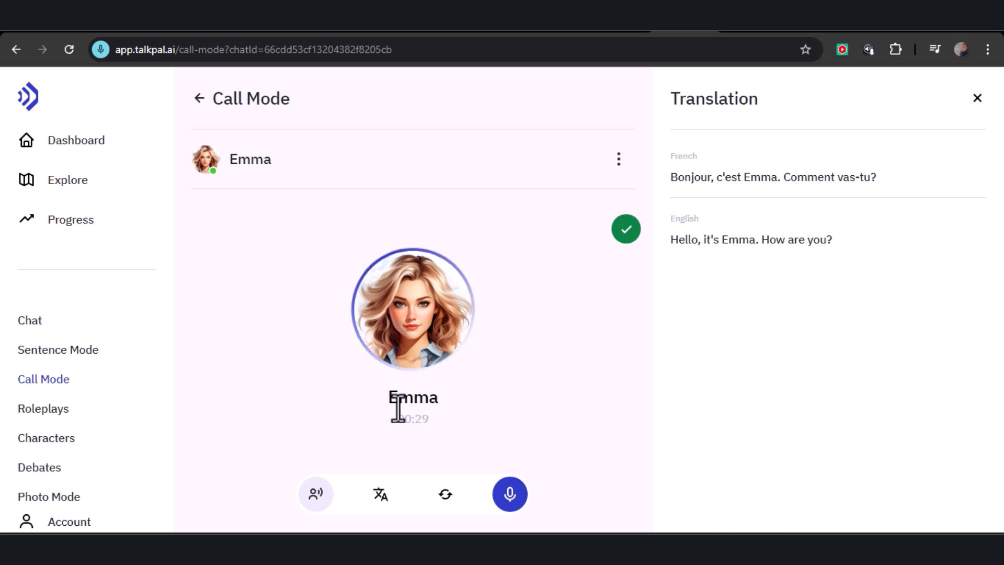
{"action": "mouse_move", "coordinate": [384, 413]}
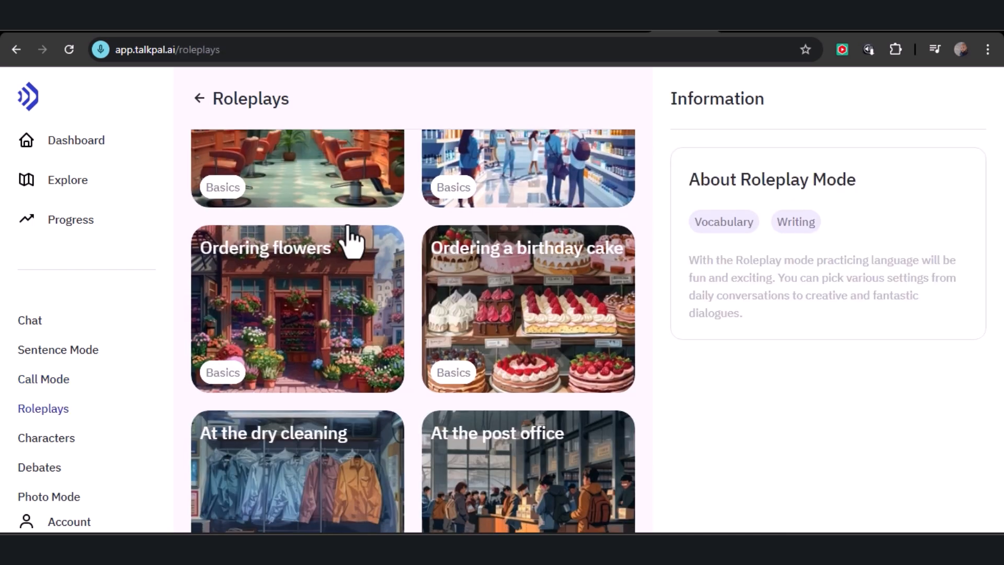
Browse the Roleplays catalog and open the Ordering a taxi scenario.
{"action": "scroll", "scroll_direction": "down", "scroll_amount": 3}
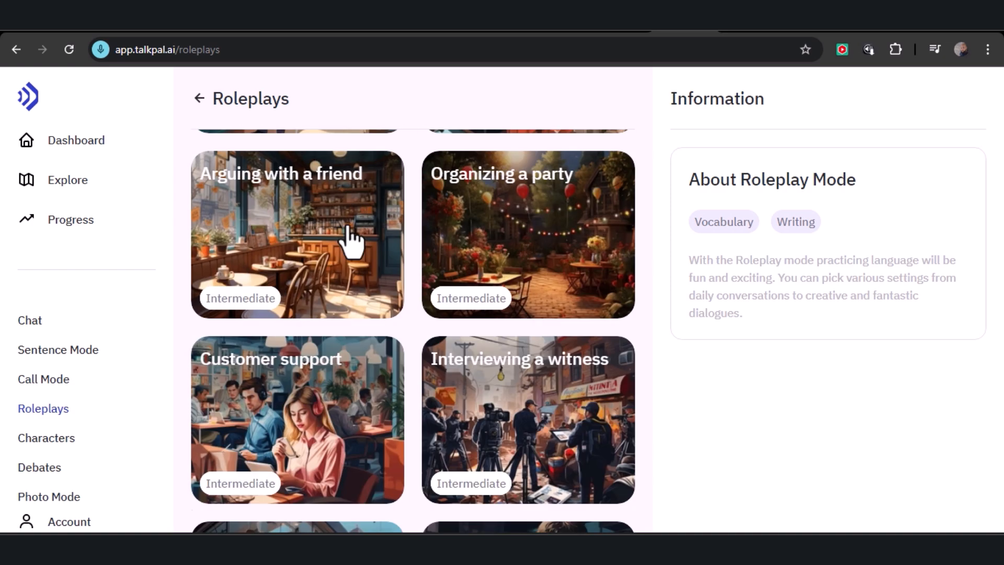
{"action": "scroll", "scroll_direction": "down", "scroll_amount": 3}
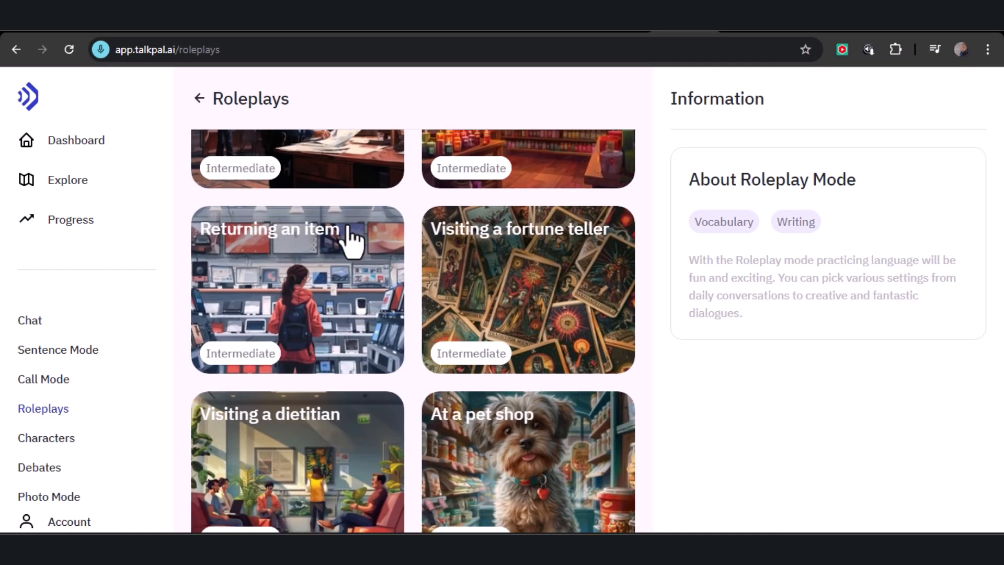
{"action": "scroll", "scroll_direction": "down", "scroll_amount": 3}
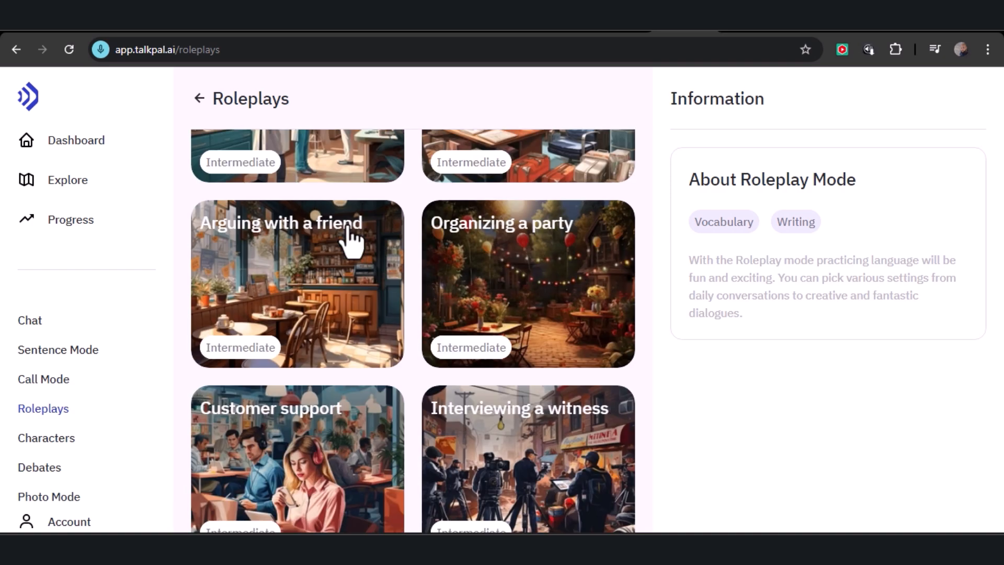
{"action": "scroll", "scroll_direction": "up", "scroll_amount": 3}
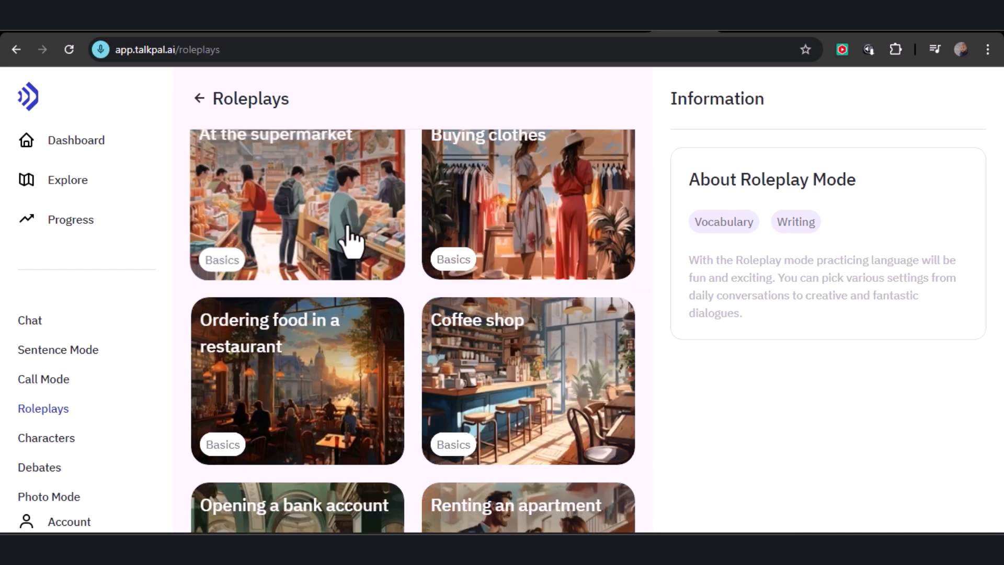
{"action": "left_click", "coordinate": [297, 204]}
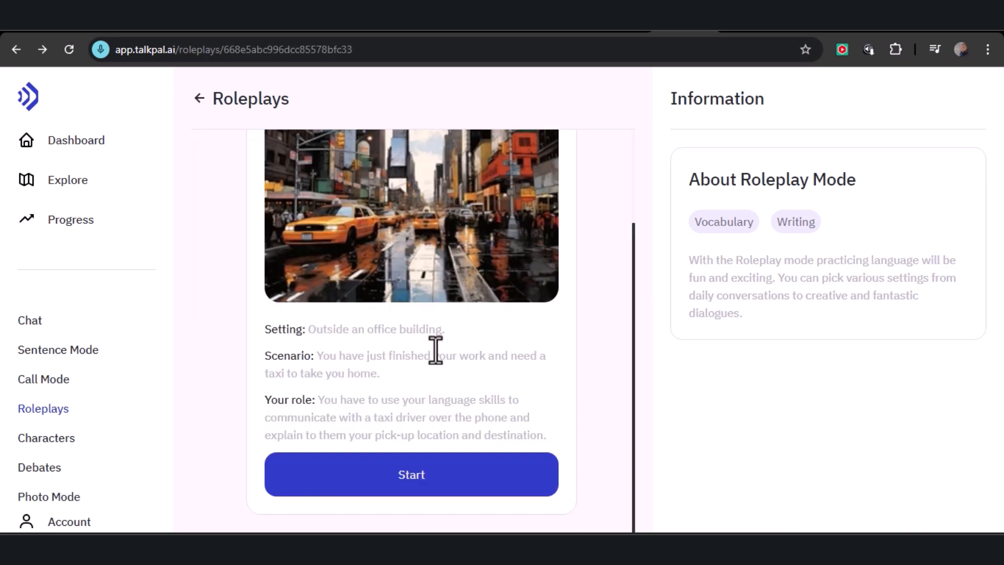
Start the taxi roleplay, translate the driver's question, answer aloud in French, and translate his follow-up.
{"action": "left_click", "coordinate": [411, 475]}
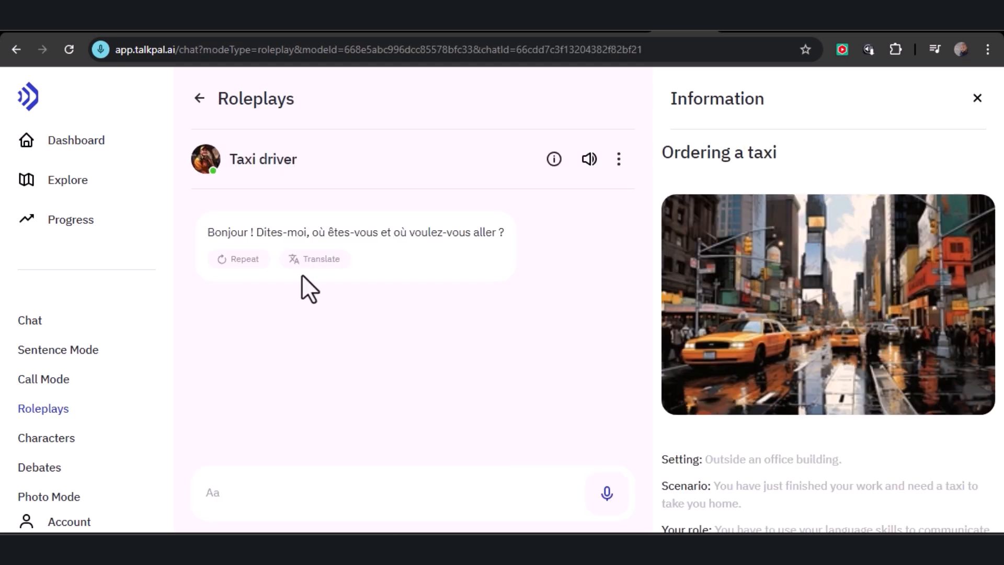
{"action": "mouse_move", "coordinate": [309, 317]}
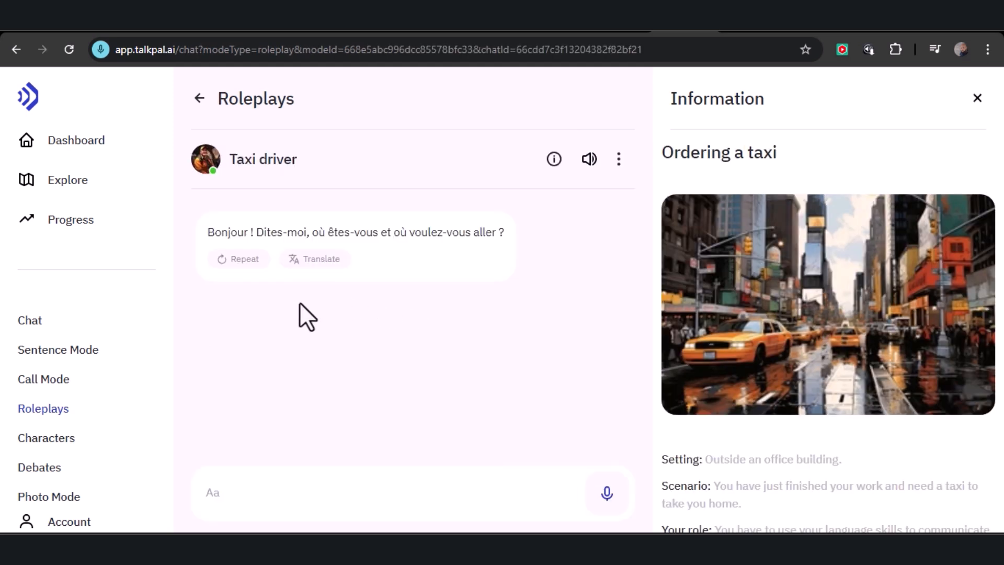
{"action": "left_click", "coordinate": [315, 258]}
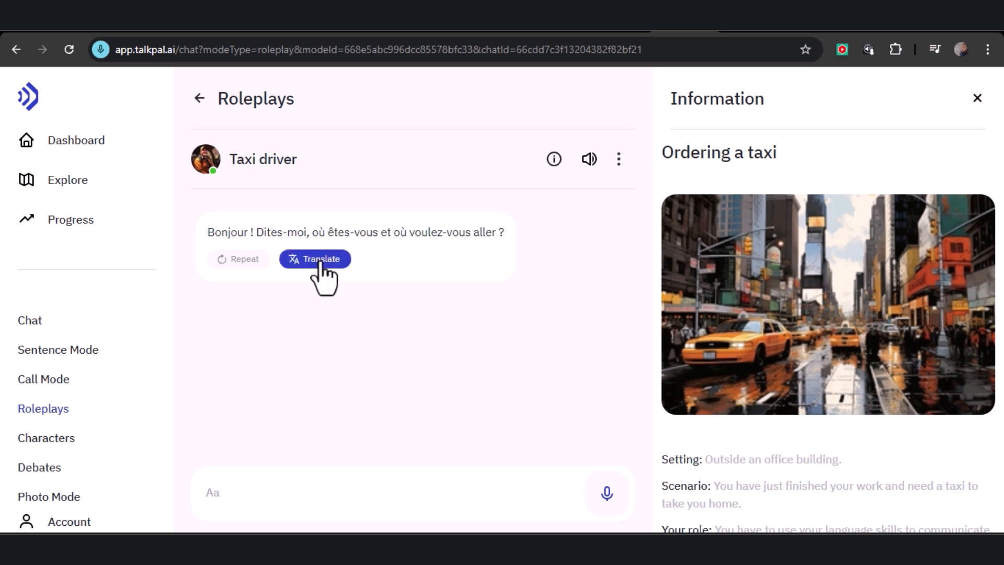
{"action": "left_click", "coordinate": [315, 258]}
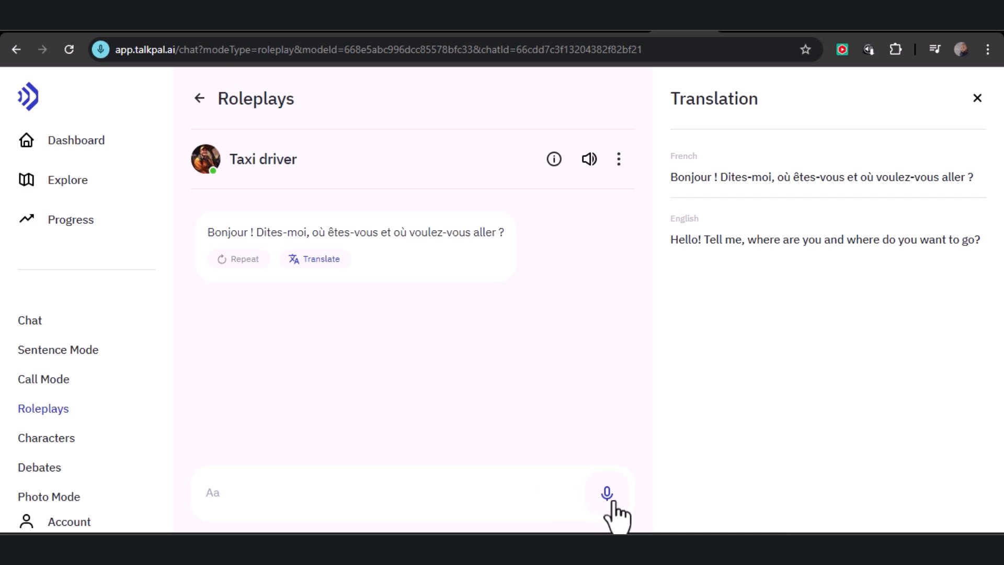
{"action": "left_click", "coordinate": [605, 493]}
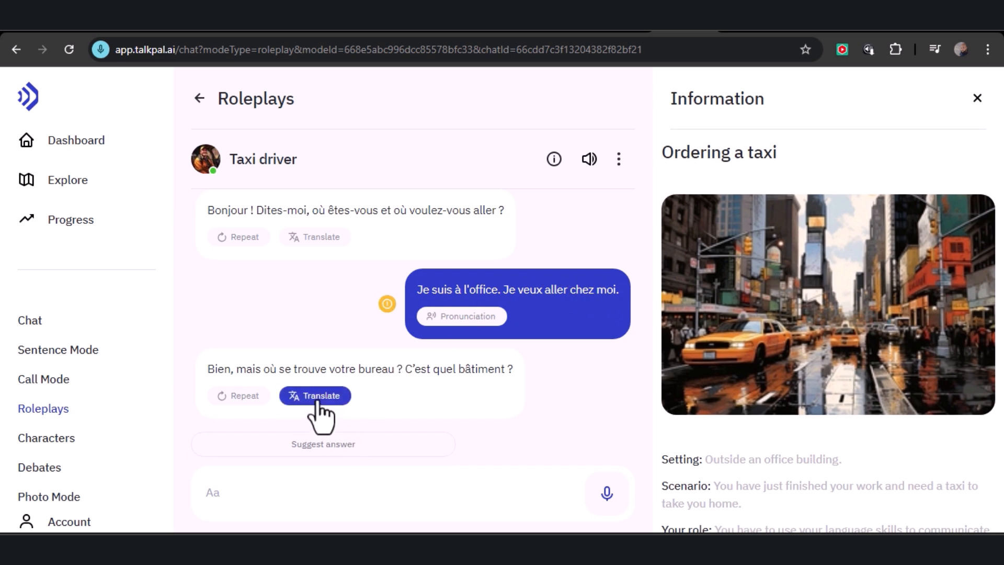
{"action": "left_click", "coordinate": [315, 395]}
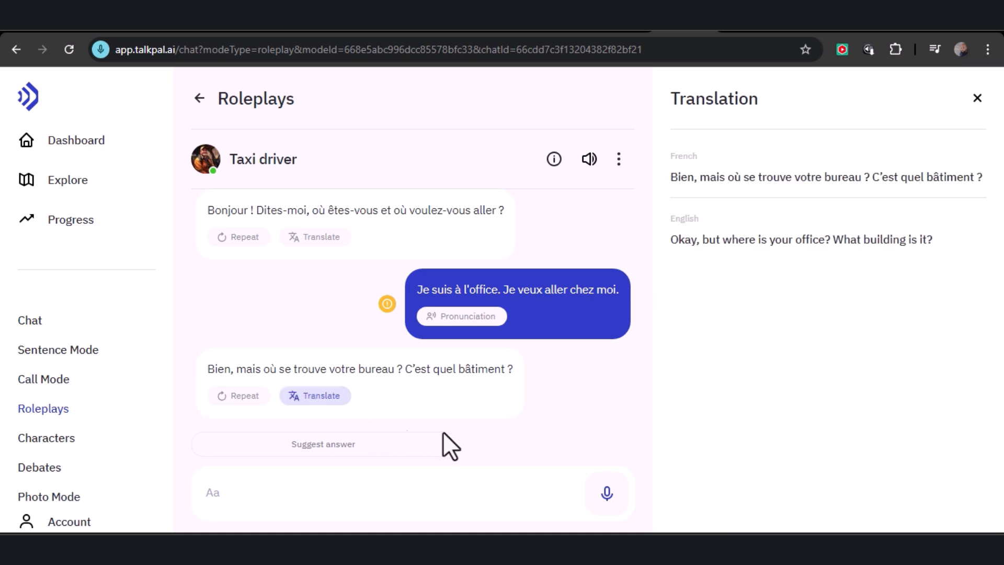
{"action": "mouse_move", "coordinate": [703, 293]}
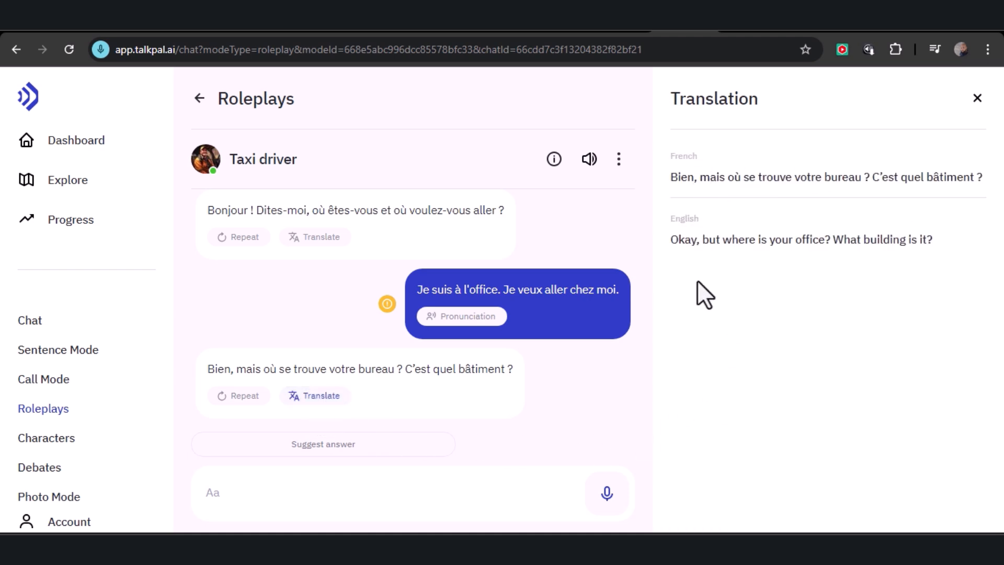
Browse the Characters gallery and open Abraham Lincoln's character page.
{"action": "left_click", "coordinate": [46, 437]}
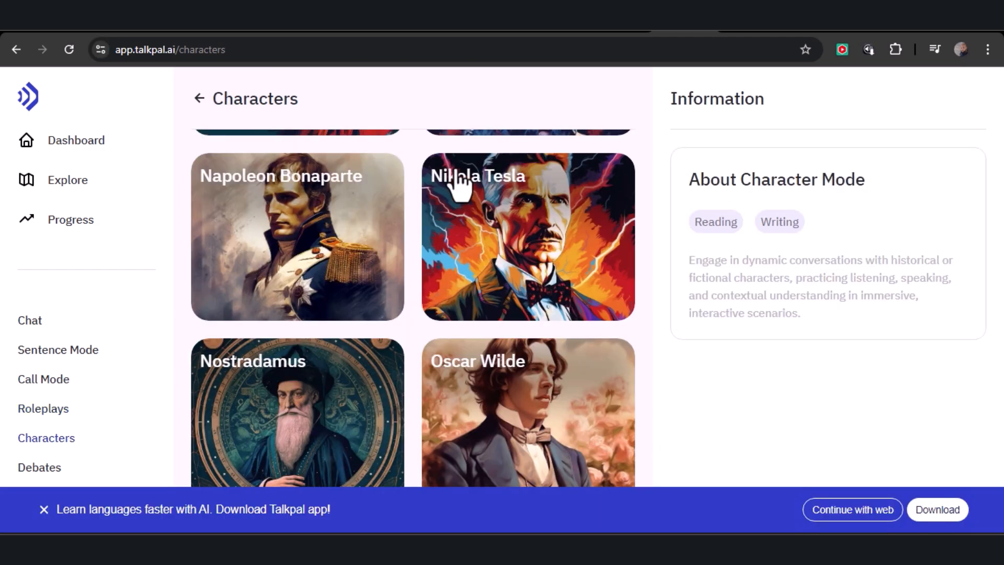
{"action": "scroll", "scroll_direction": "down", "scroll_amount": 3}
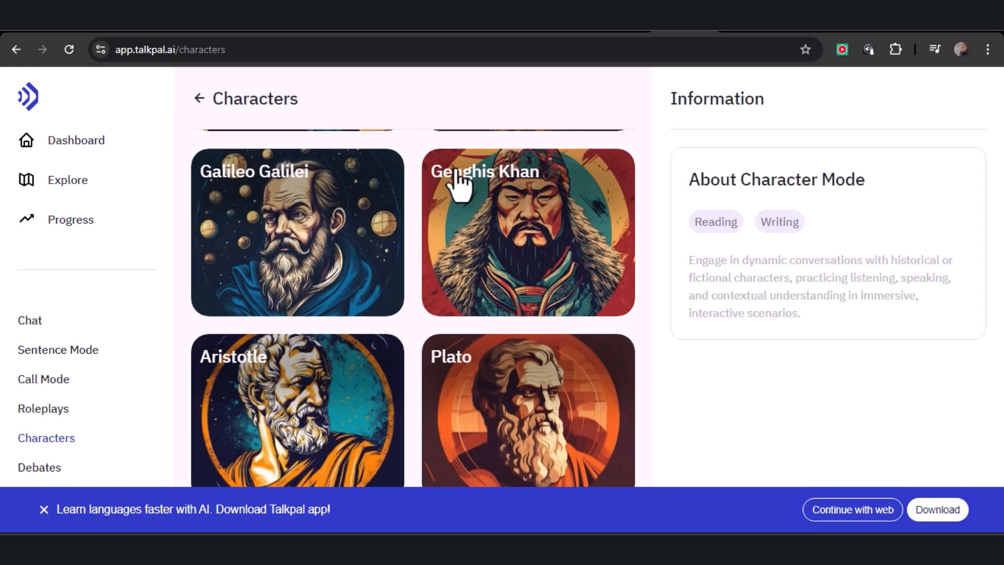
{"action": "scroll", "scroll_direction": "down", "scroll_amount": 3}
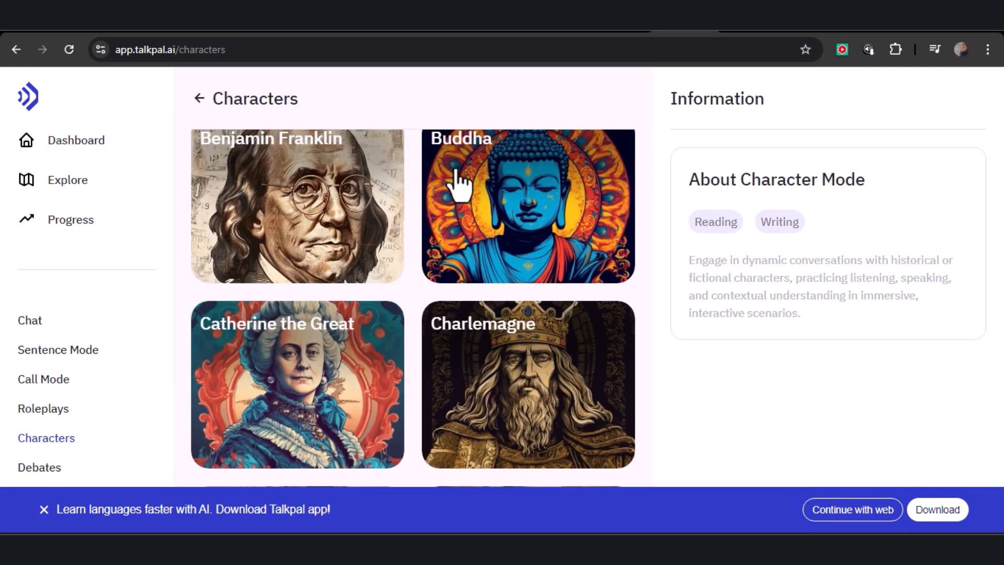
{"action": "scroll", "scroll_direction": "down", "scroll_amount": 3}
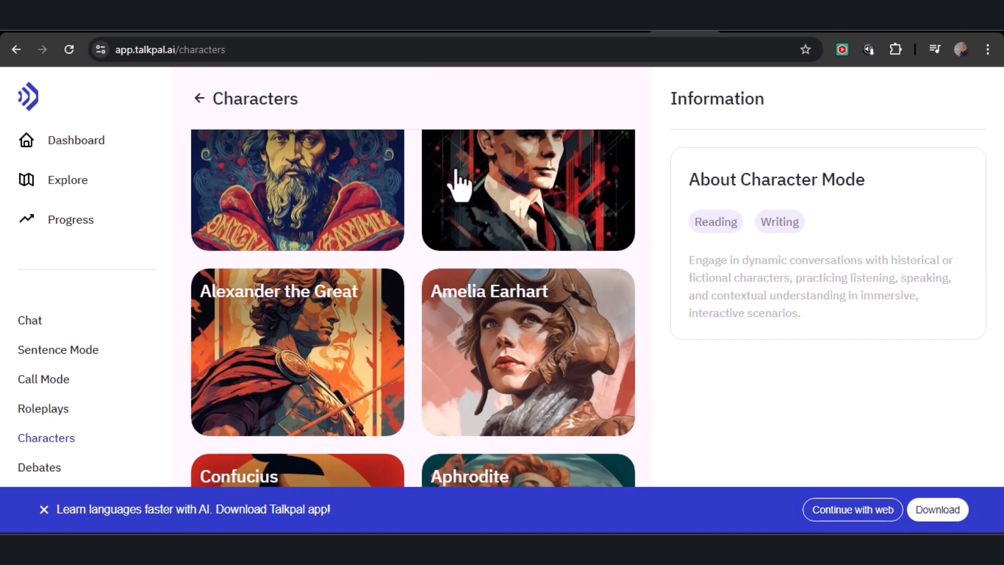
{"action": "scroll", "scroll_direction": "down", "scroll_amount": 3}
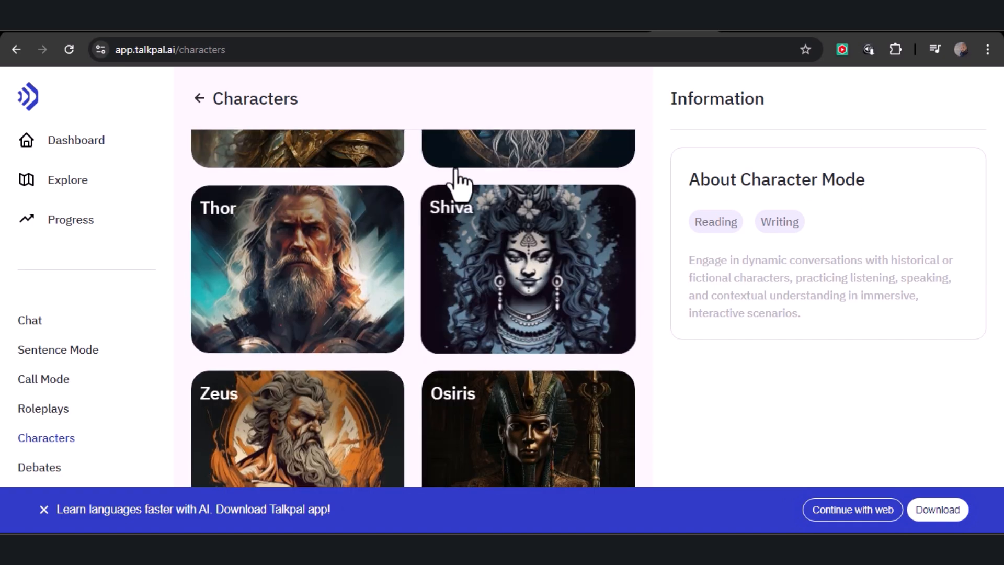
{"action": "scroll", "scroll_direction": "down", "scroll_amount": 3}
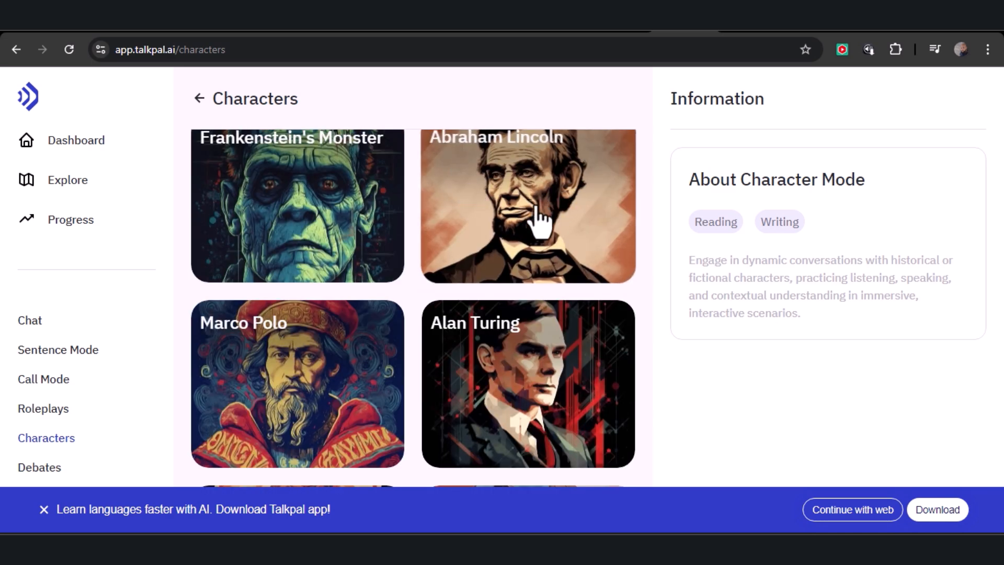
{"action": "left_click", "coordinate": [527, 206]}
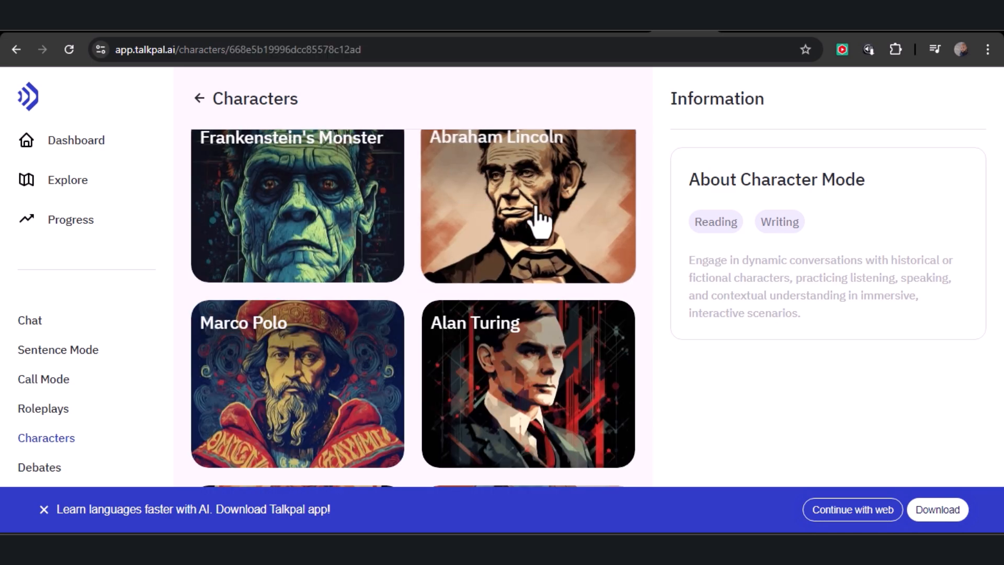
{"action": "left_click", "coordinate": [526, 205]}
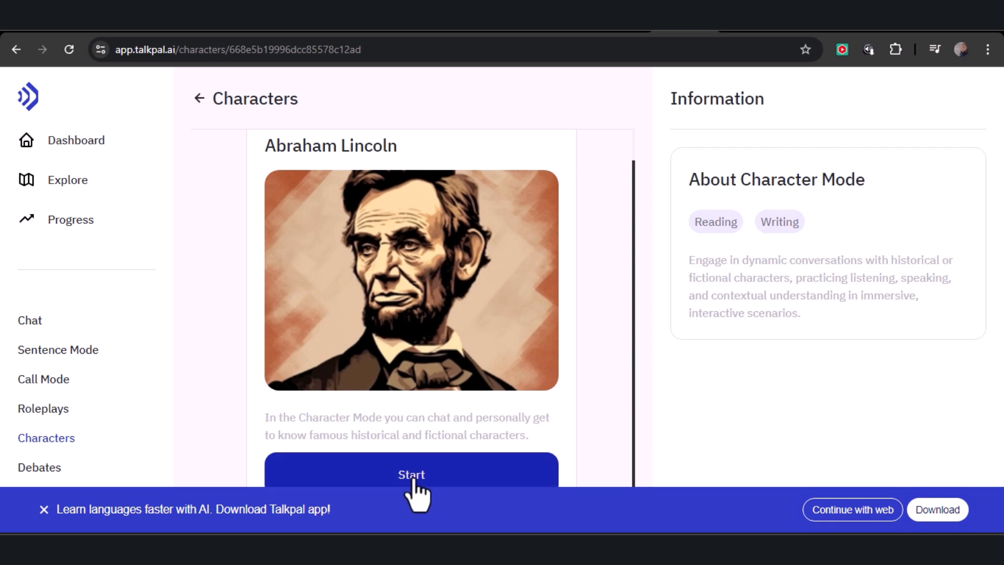
Ask Lincoln aloud what motivated him to abolish slavery, translate his reply, then go to Debates.
{"action": "left_click", "coordinate": [412, 475]}
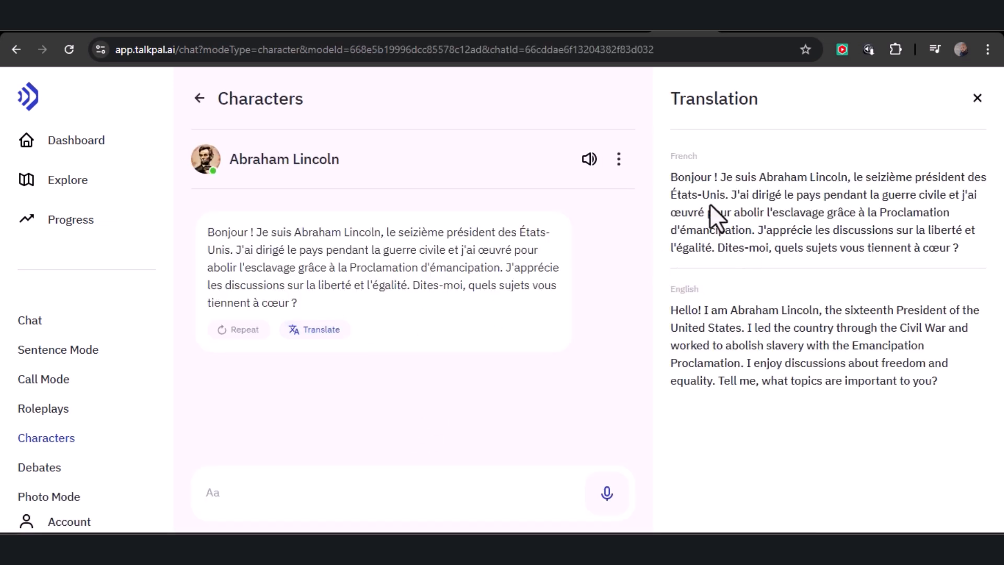
{"action": "mouse_move", "coordinate": [890, 202]}
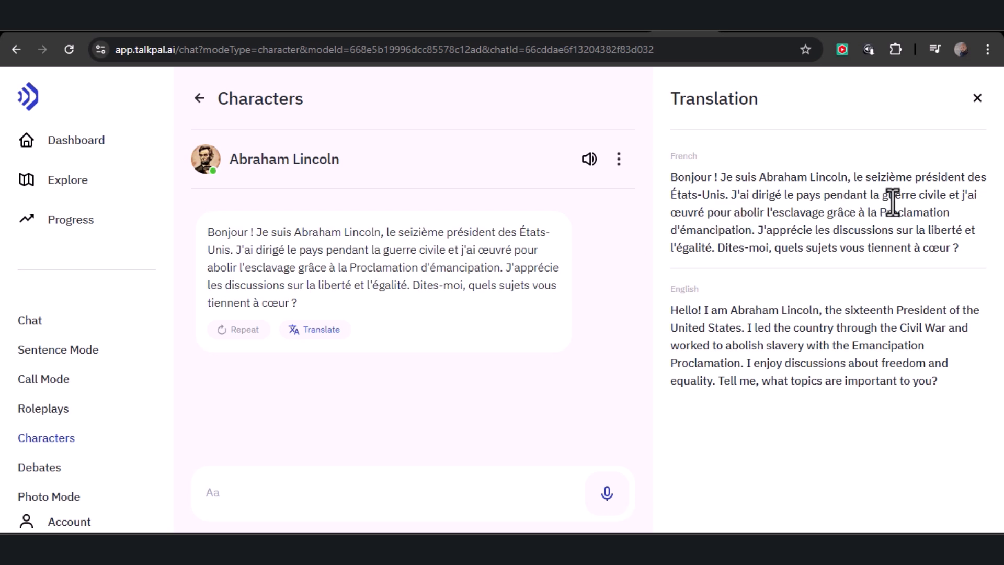
{"action": "mouse_move", "coordinate": [684, 269]}
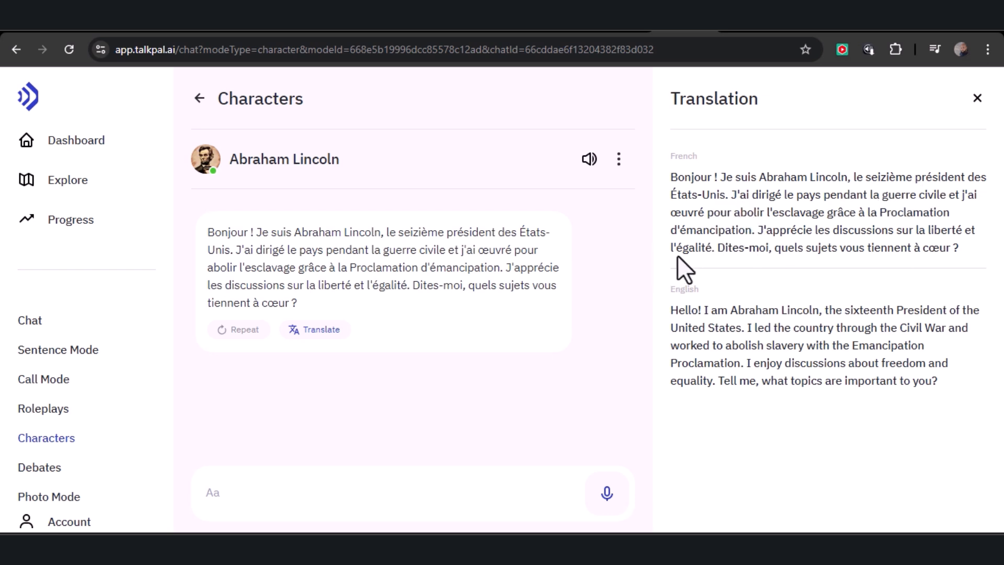
{"action": "mouse_move", "coordinate": [766, 314]}
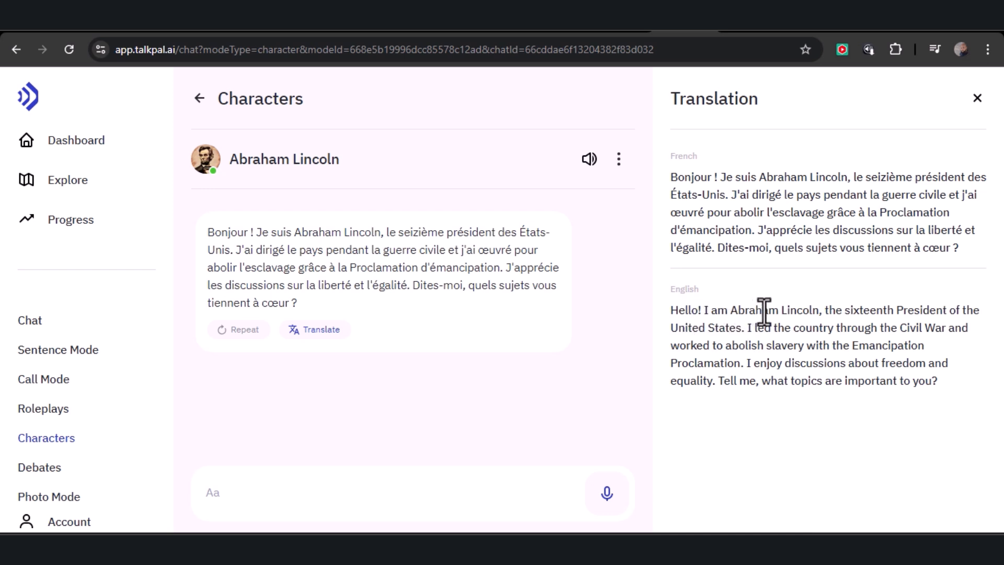
{"action": "mouse_move", "coordinate": [689, 328]}
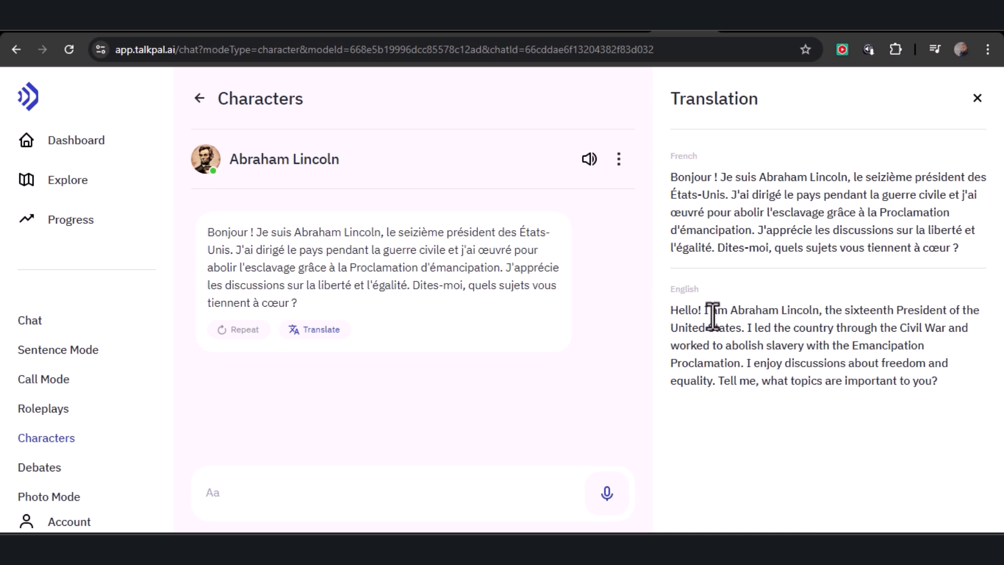
{"action": "mouse_move", "coordinate": [851, 414]}
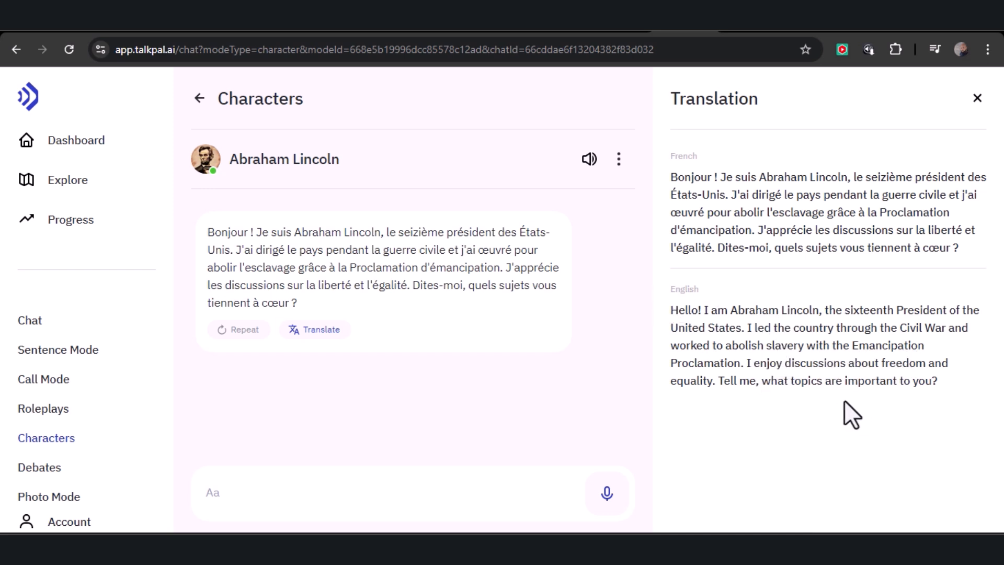
{"action": "mouse_move", "coordinate": [944, 393]}
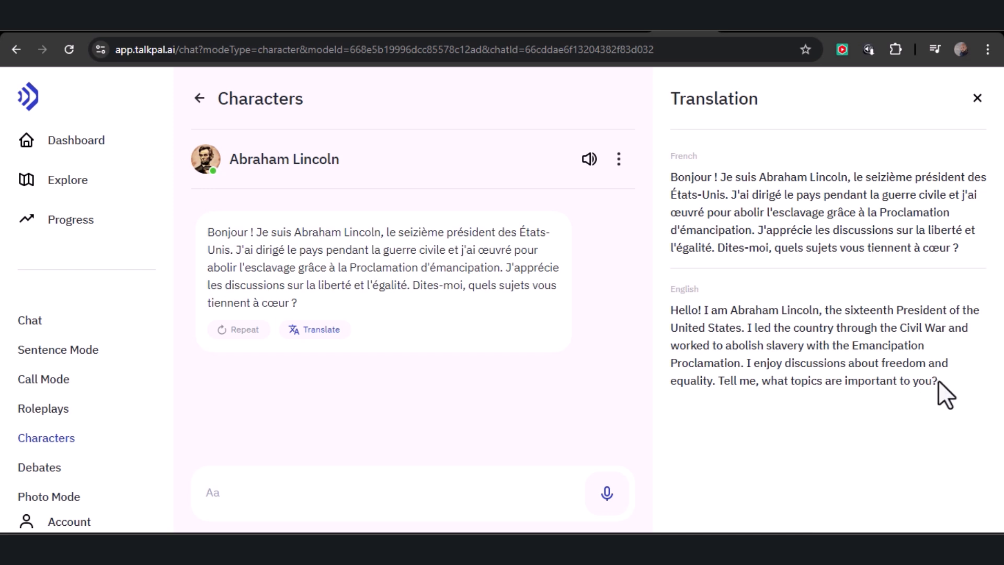
{"action": "left_click", "coordinate": [606, 492]}
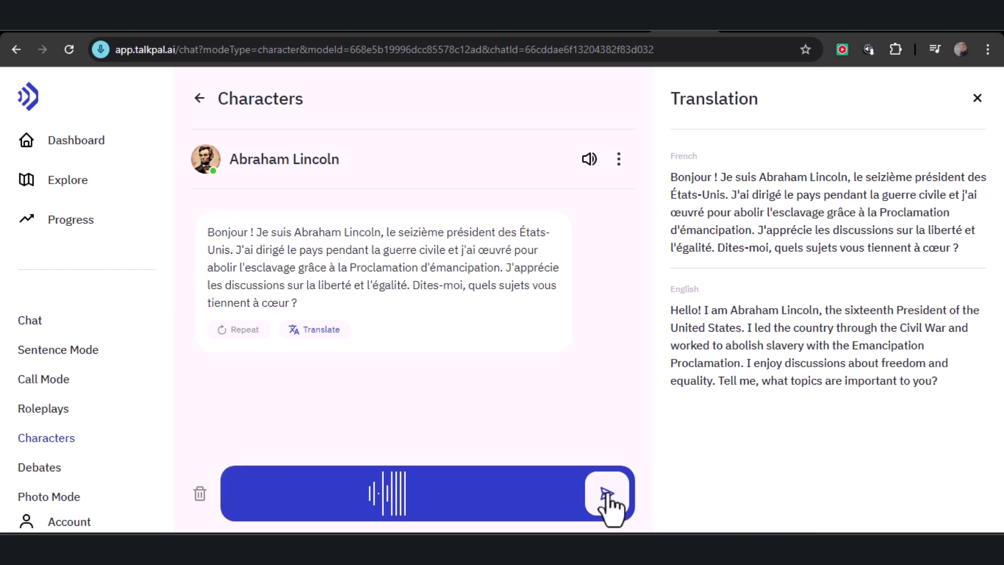
{"action": "left_click", "coordinate": [605, 493]}
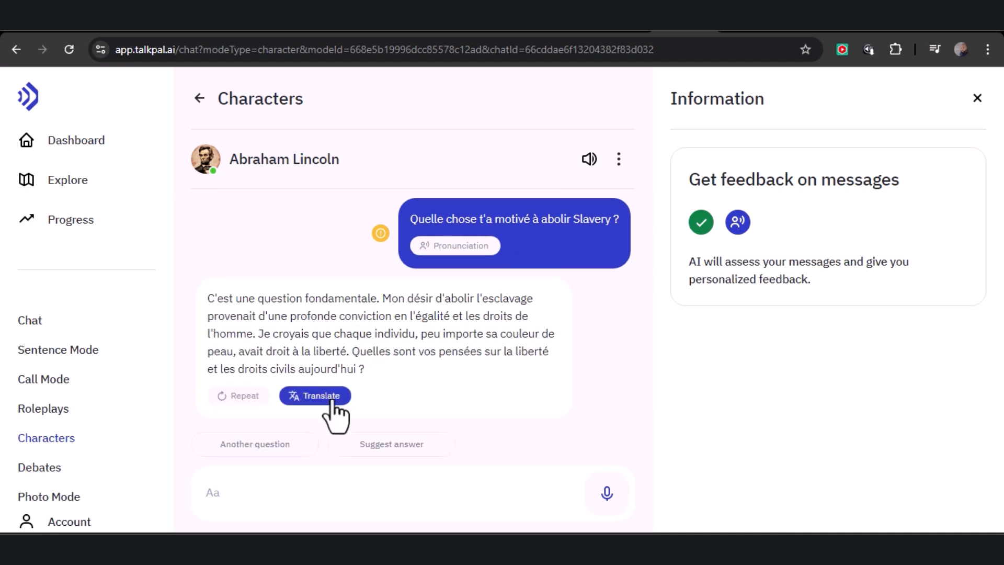
{"action": "left_click", "coordinate": [315, 395]}
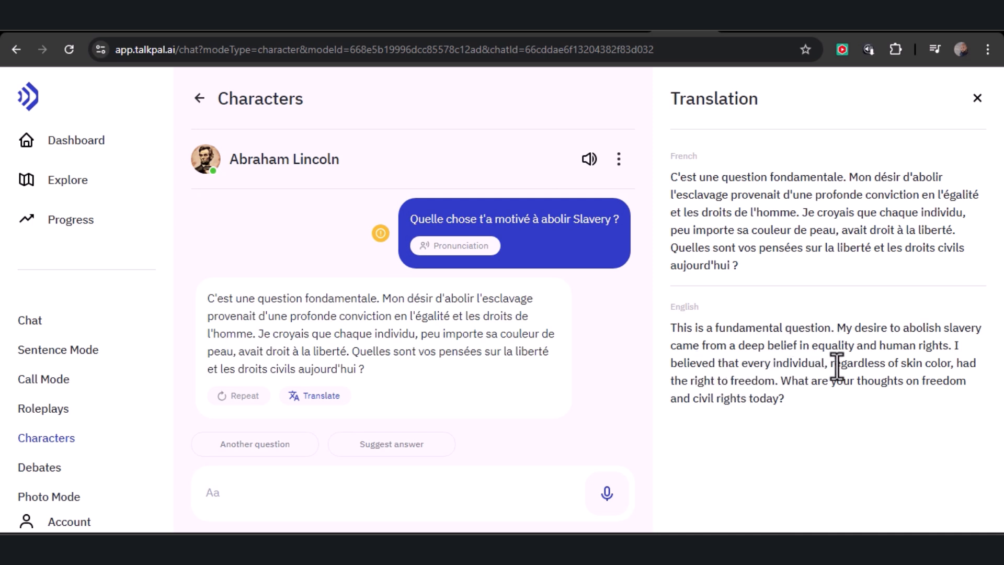
{"action": "mouse_move", "coordinate": [749, 383]}
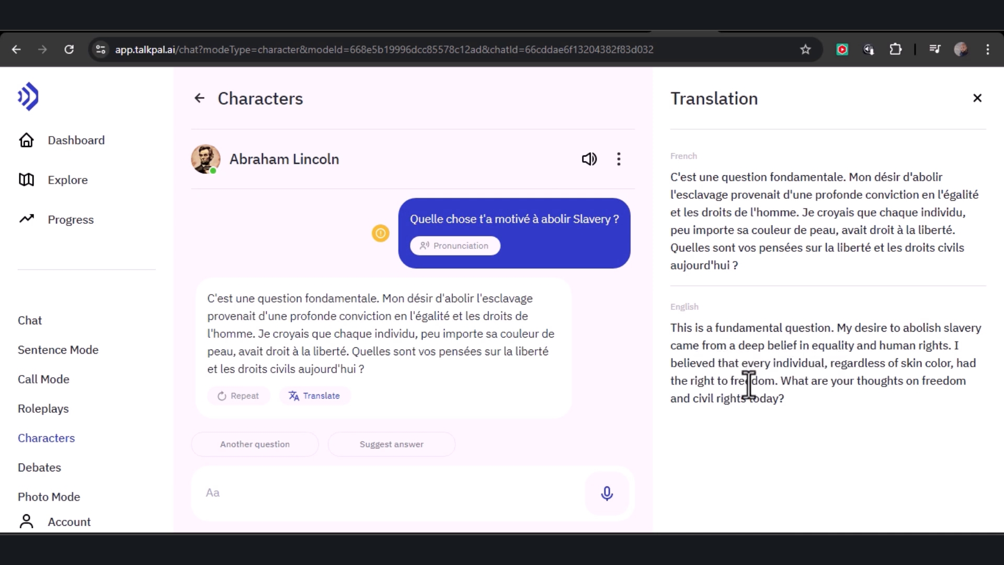
{"action": "mouse_move", "coordinate": [719, 377]}
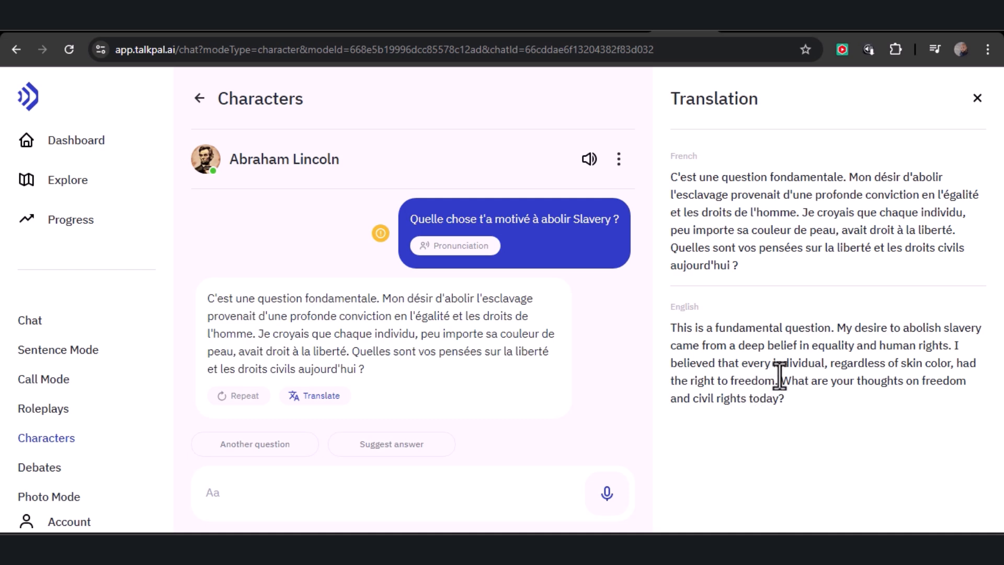
{"action": "left_click", "coordinate": [39, 467]}
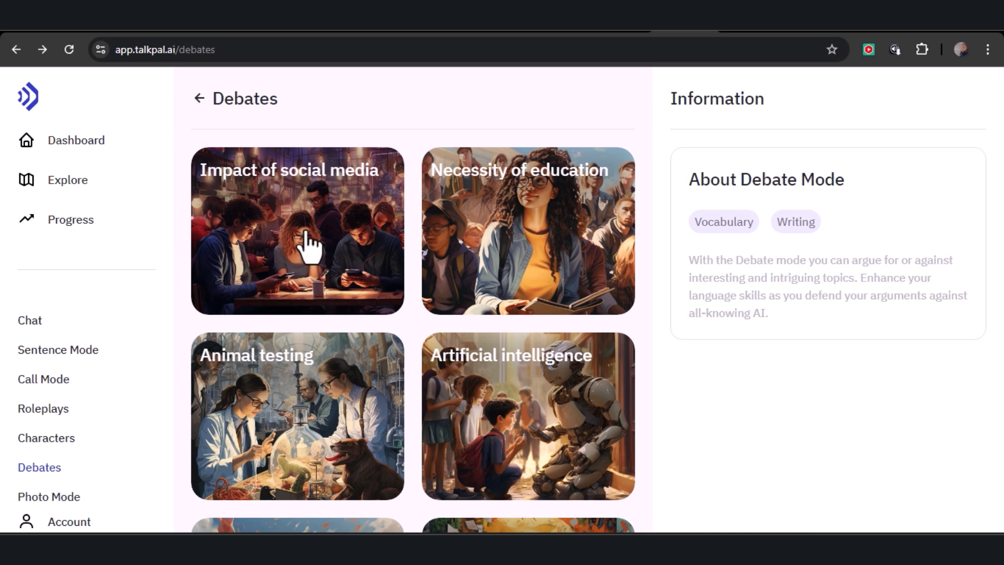
Open the Impact of social media debate and take the 'Argue for' side.
{"action": "left_click", "coordinate": [297, 230]}
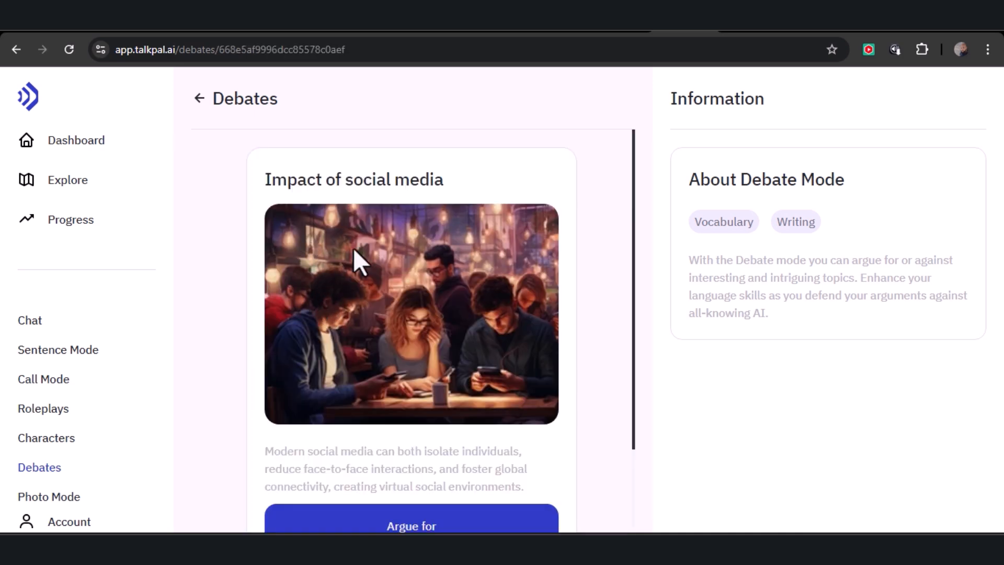
{"action": "scroll", "scroll_direction": "down", "scroll_amount": 3}
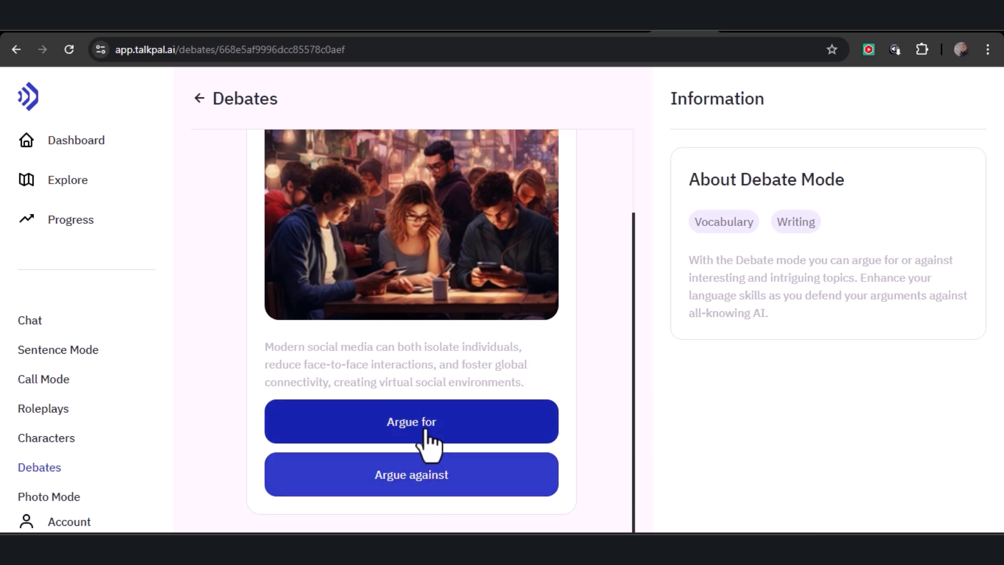
{"action": "left_click", "coordinate": [411, 421]}
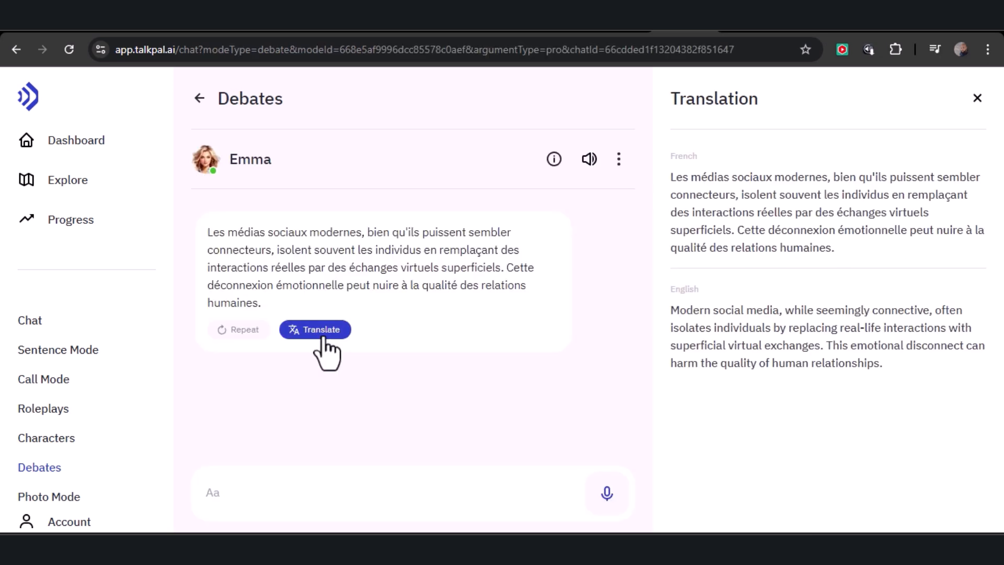
{"action": "mouse_move", "coordinate": [561, 325]}
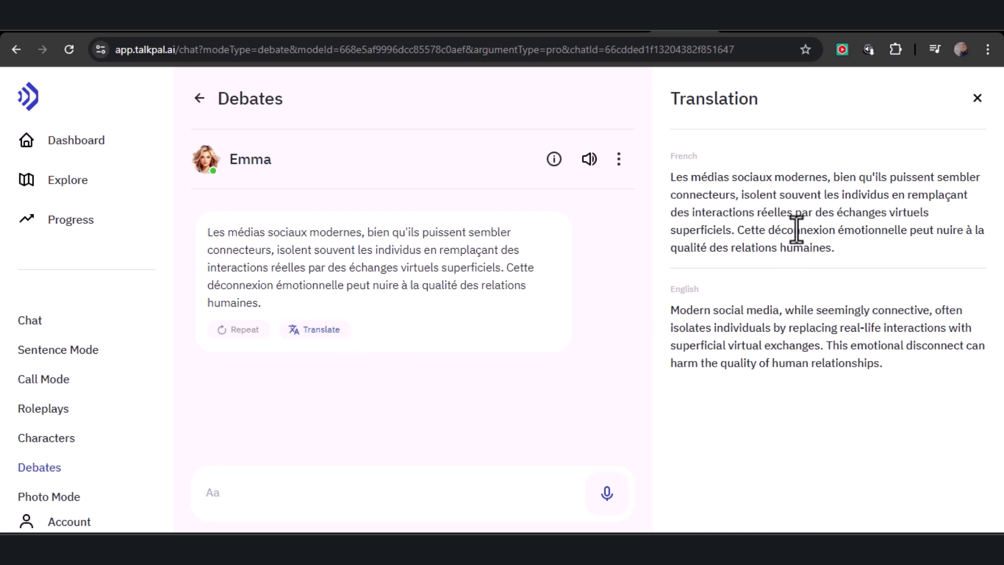
{"action": "mouse_move", "coordinate": [739, 279]}
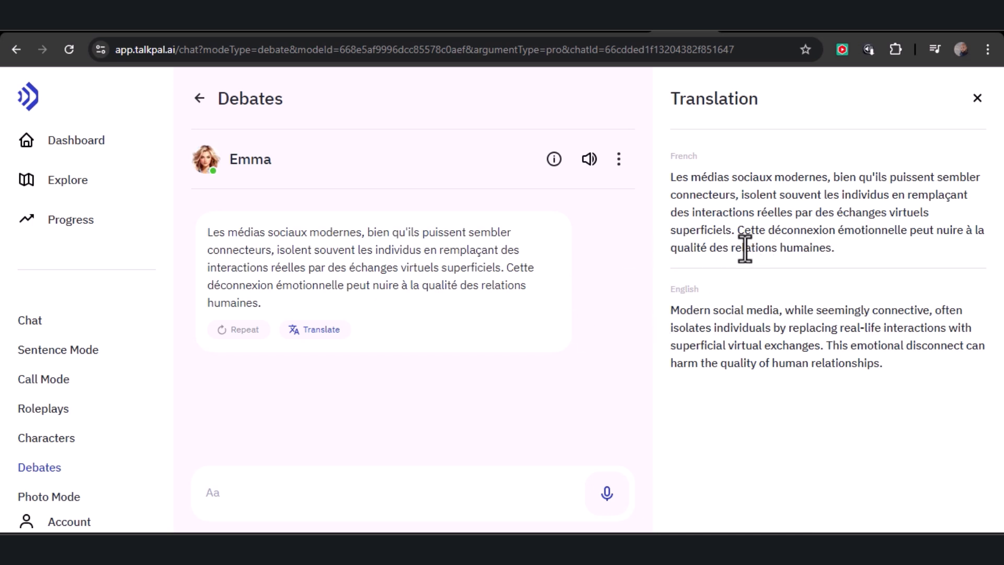
{"action": "mouse_move", "coordinate": [820, 247]}
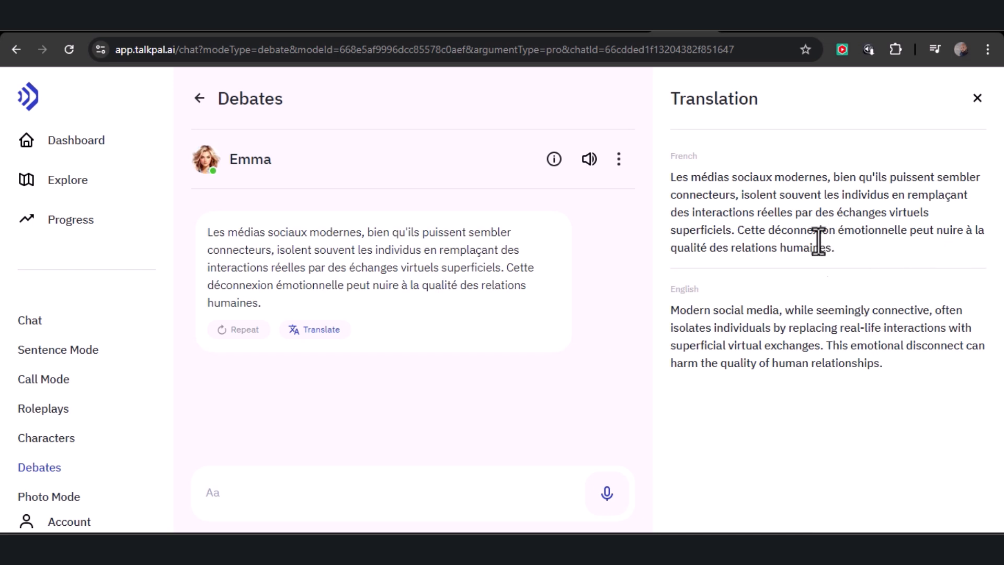
Send a French rebuttal about emotional disconnection before social media, translate Emma's reply, then go to Photo Mode.
{"action": "left_click", "coordinate": [606, 494]}
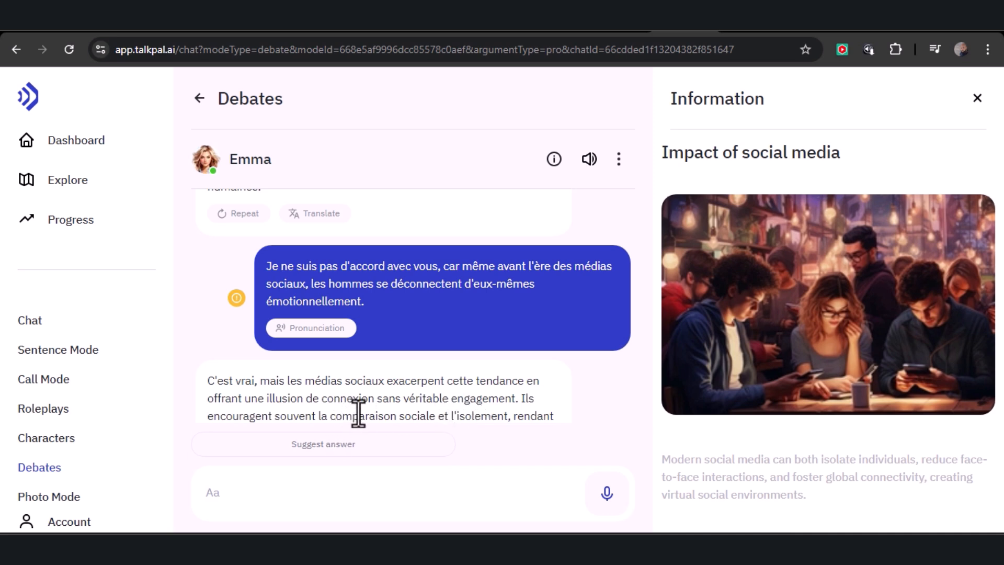
{"action": "mouse_move", "coordinate": [352, 394]}
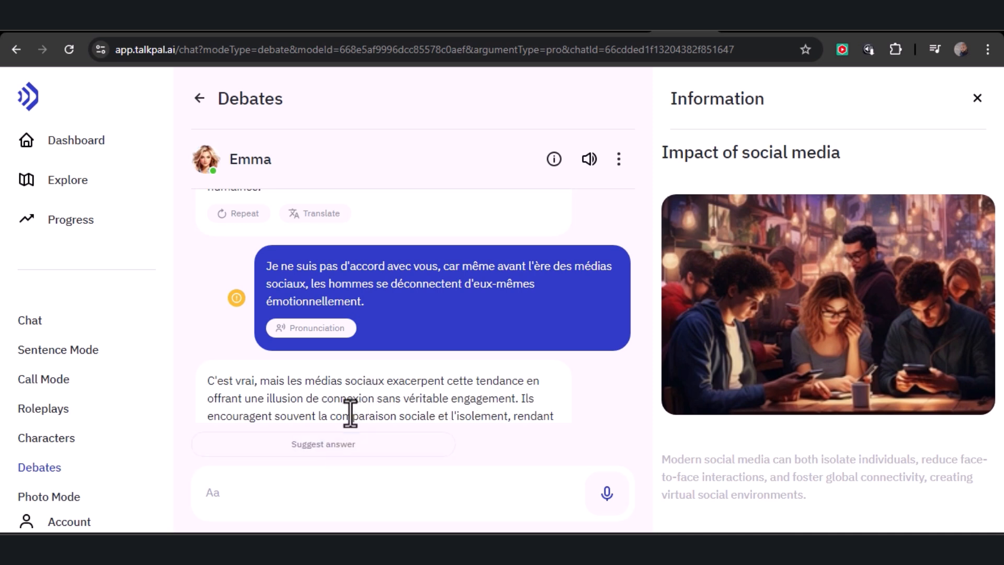
{"action": "left_click", "coordinate": [314, 396]}
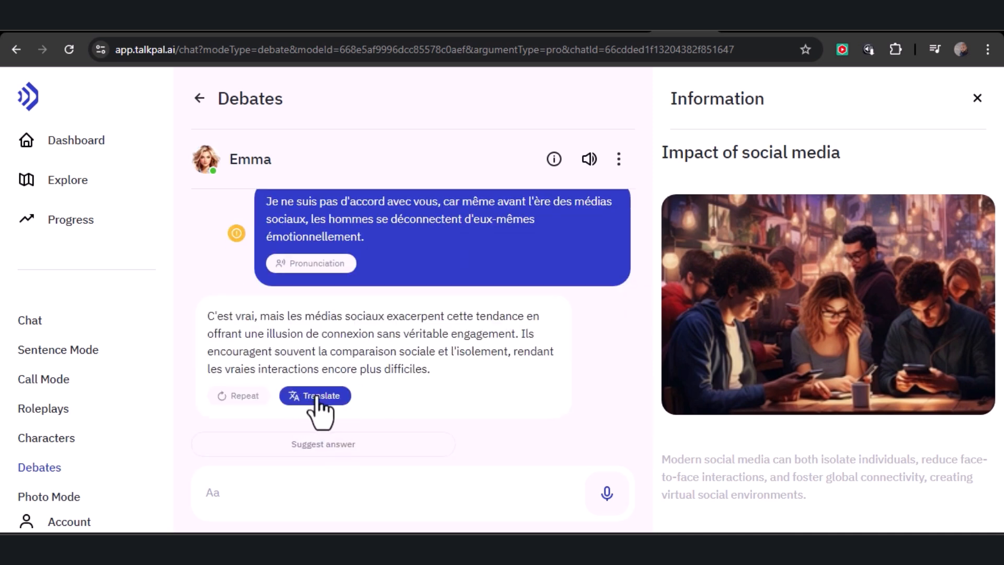
{"action": "left_click", "coordinate": [315, 395]}
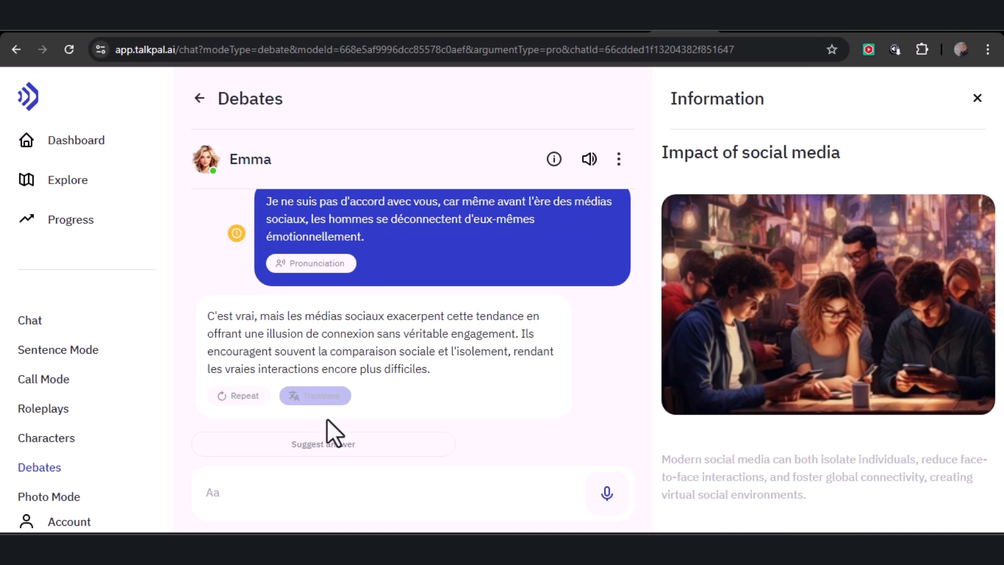
{"action": "left_click", "coordinate": [315, 395]}
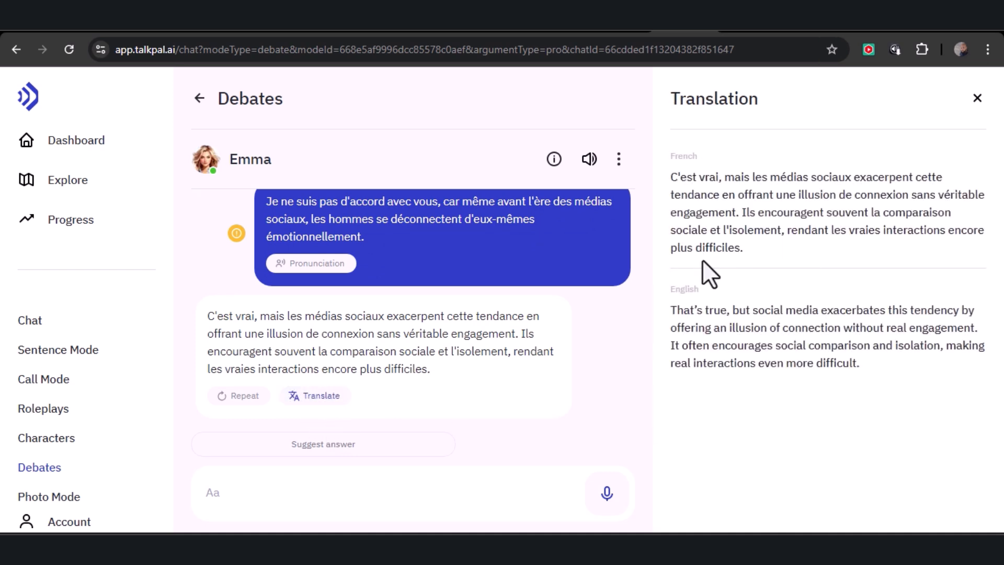
{"action": "left_click", "coordinate": [49, 496]}
{"action": "type", "text": "Men riding mountain bi"}
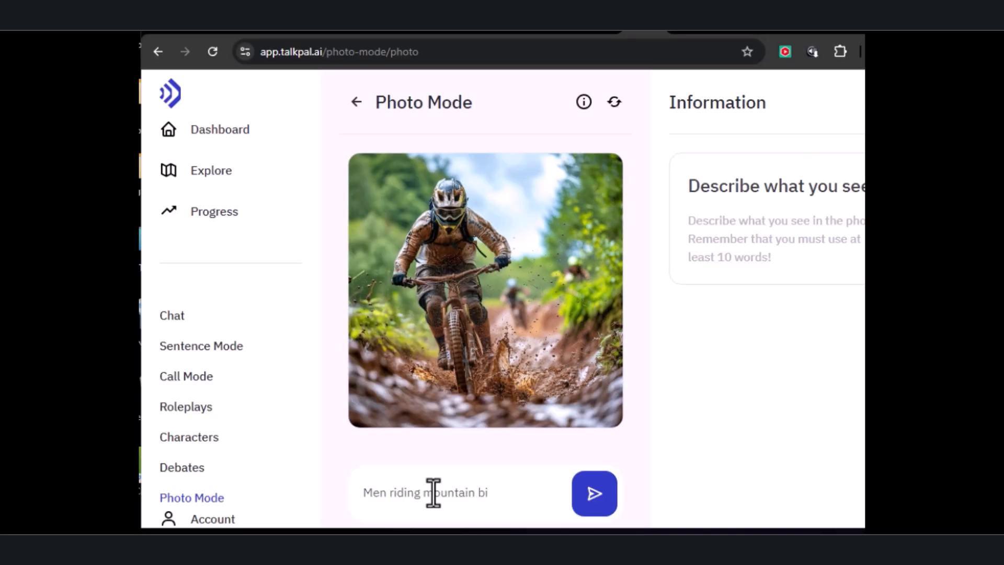
Submit the description 'Men riding mountain bikes' and receive the correction 'Des hommes faisant du VTT'.
{"action": "type", "text": "kes"}
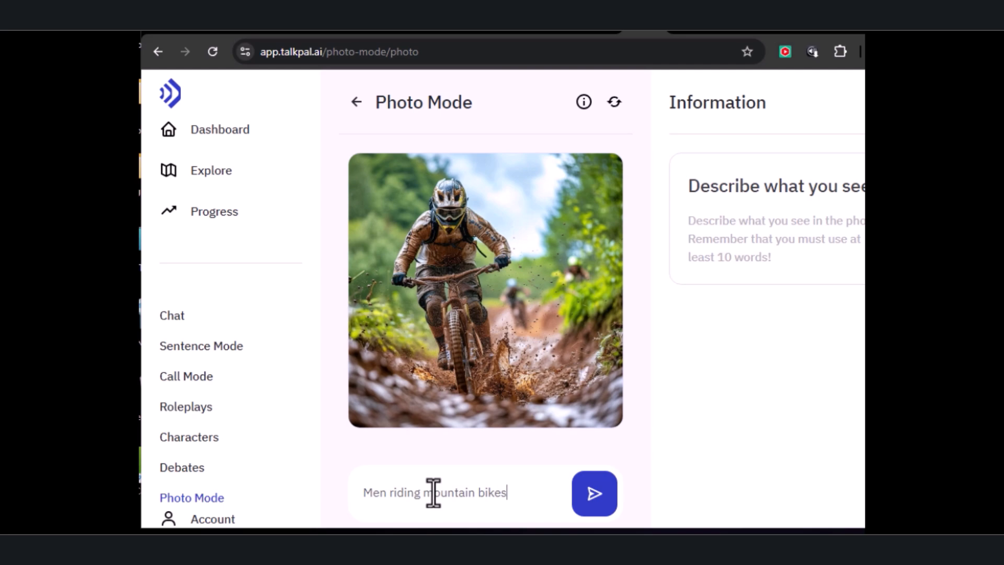
{"action": "left_click", "coordinate": [594, 493]}
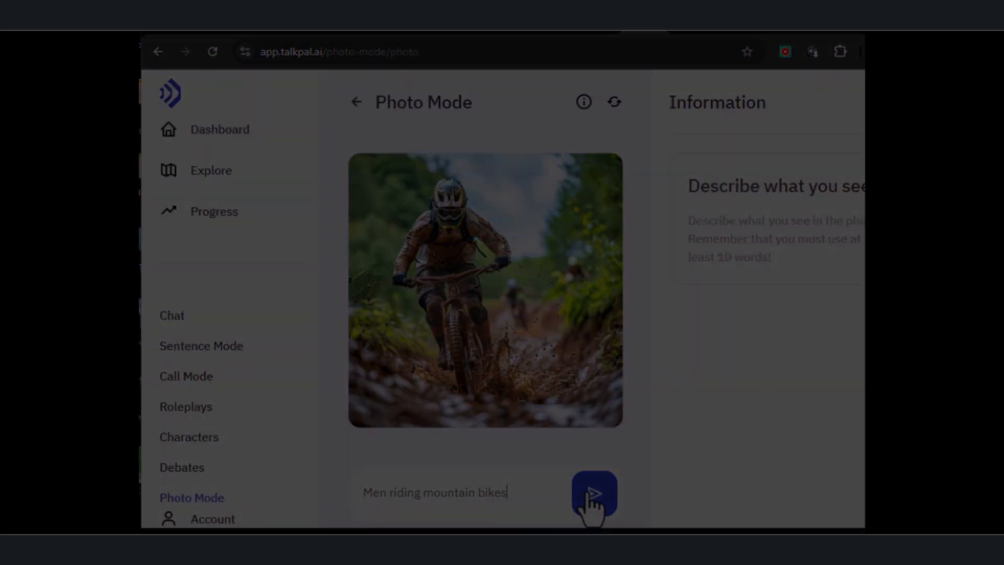
{"action": "left_click", "coordinate": [594, 493]}
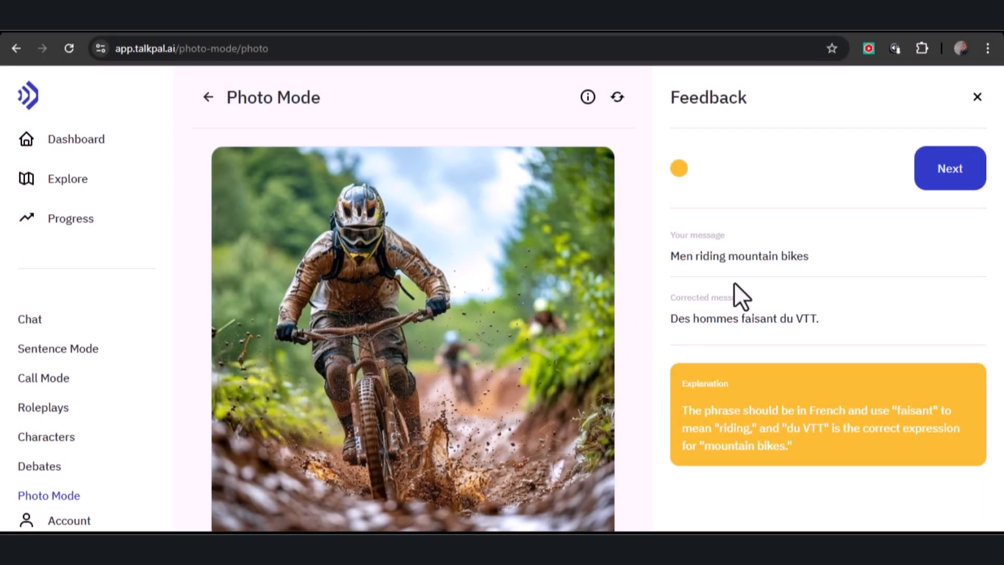
{"action": "mouse_move", "coordinate": [685, 341]}
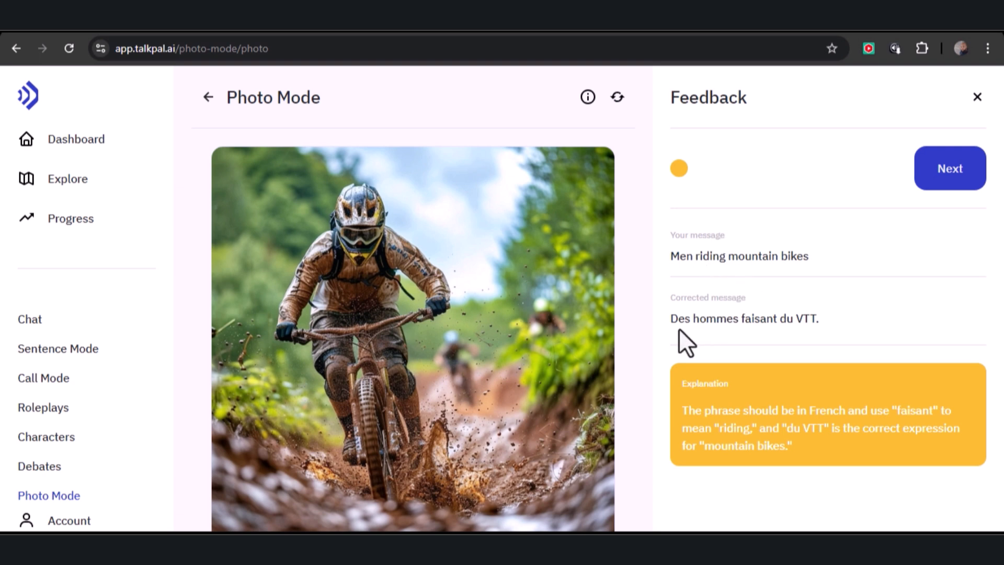